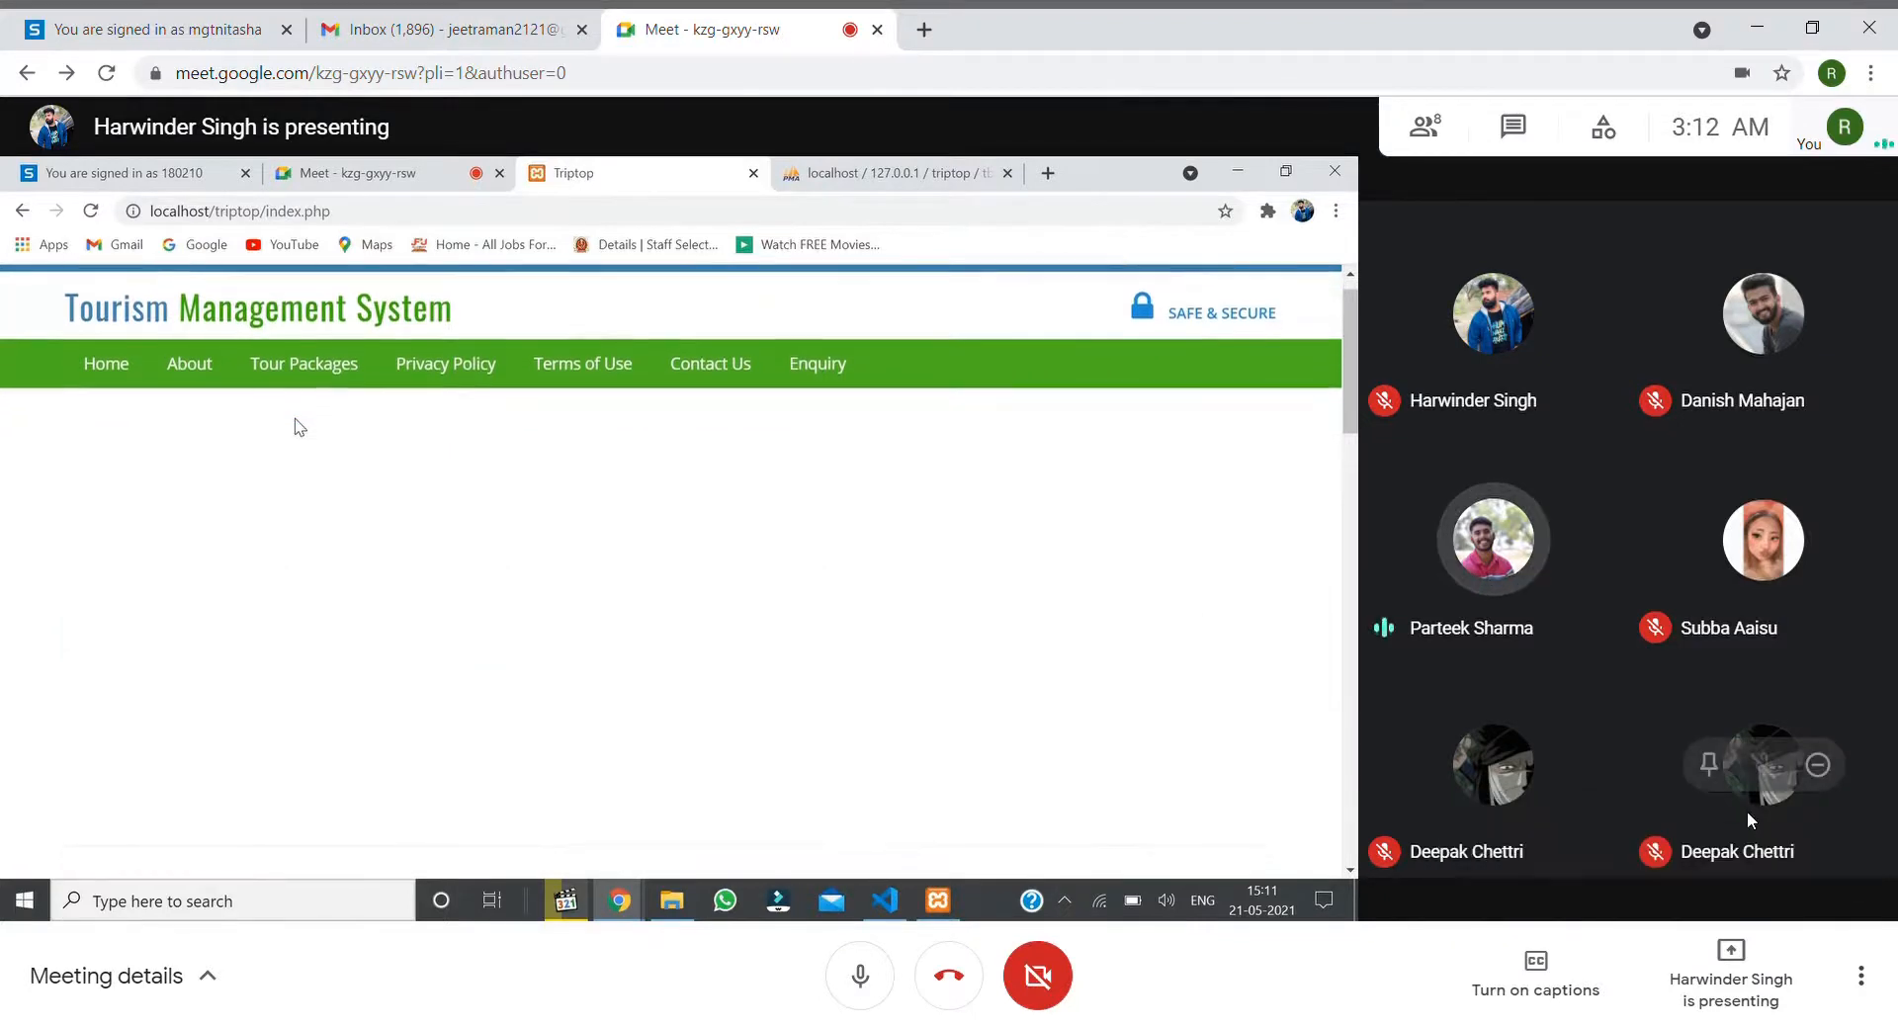
Scroll up and down through the shared site's current page.
scroll("up", 3)
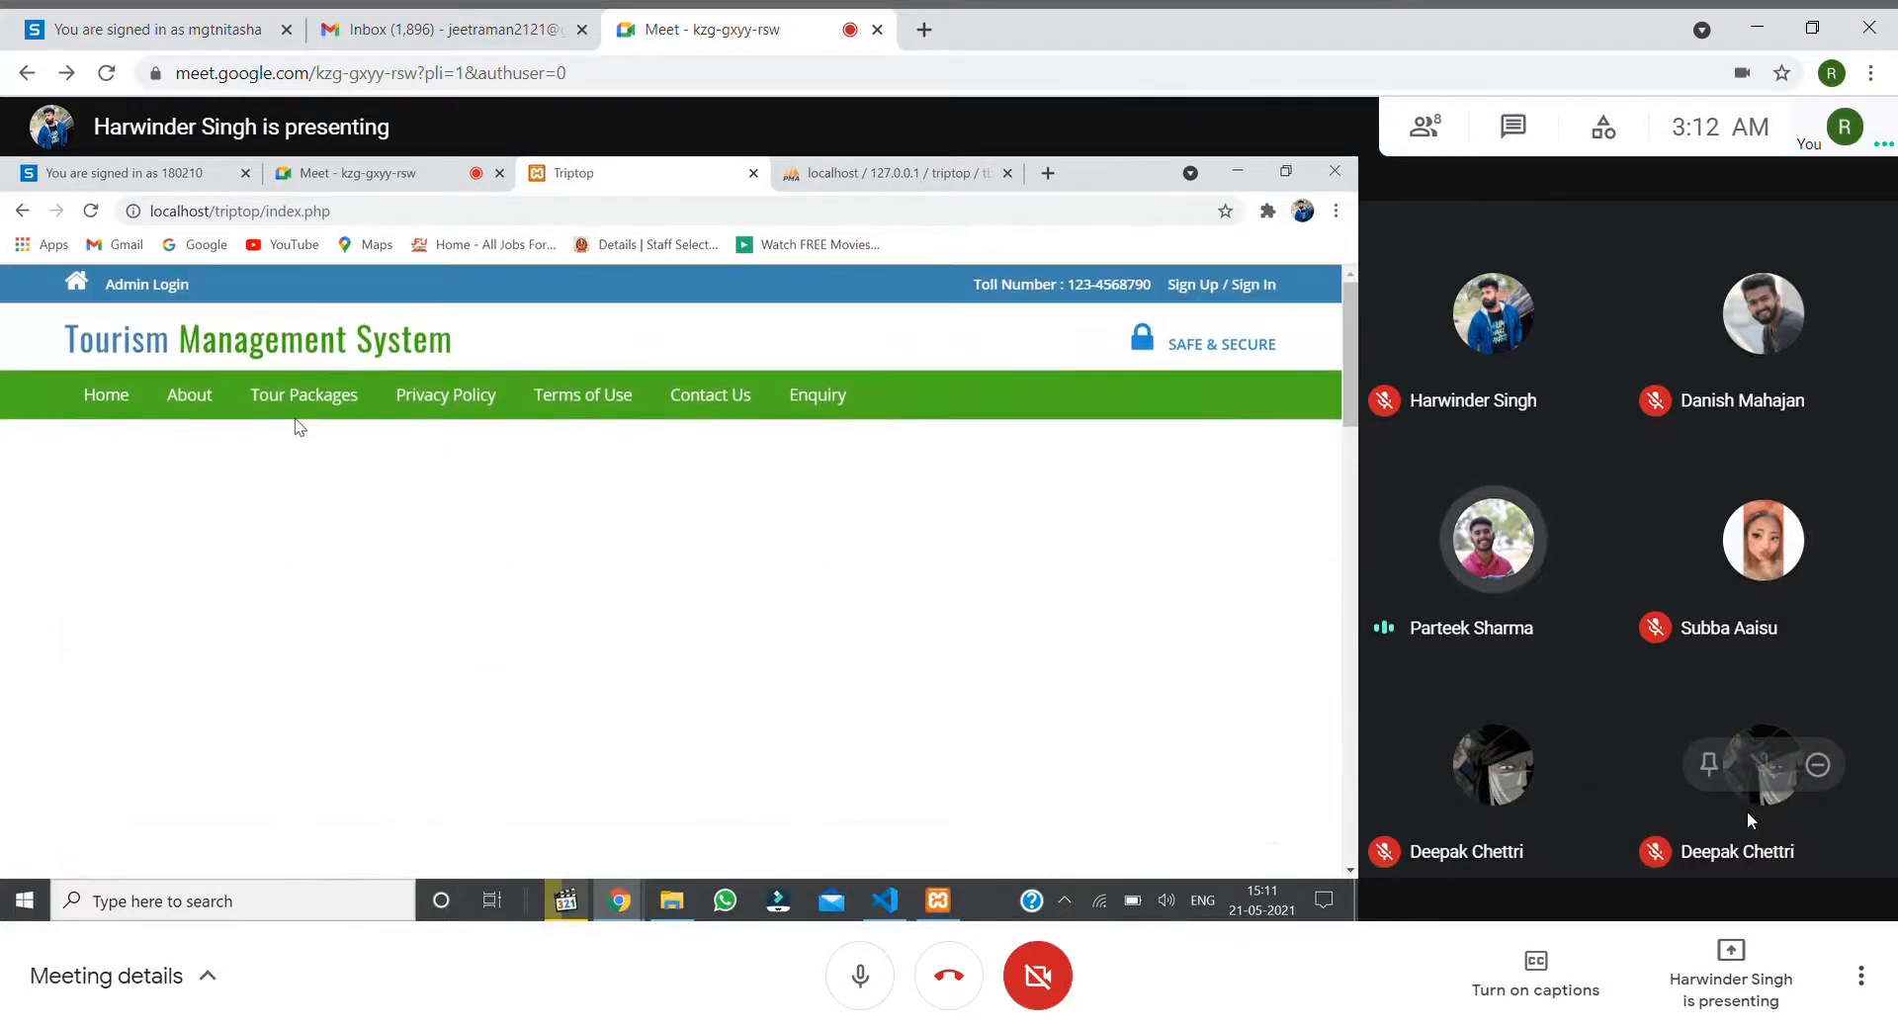
scroll("down", 3)
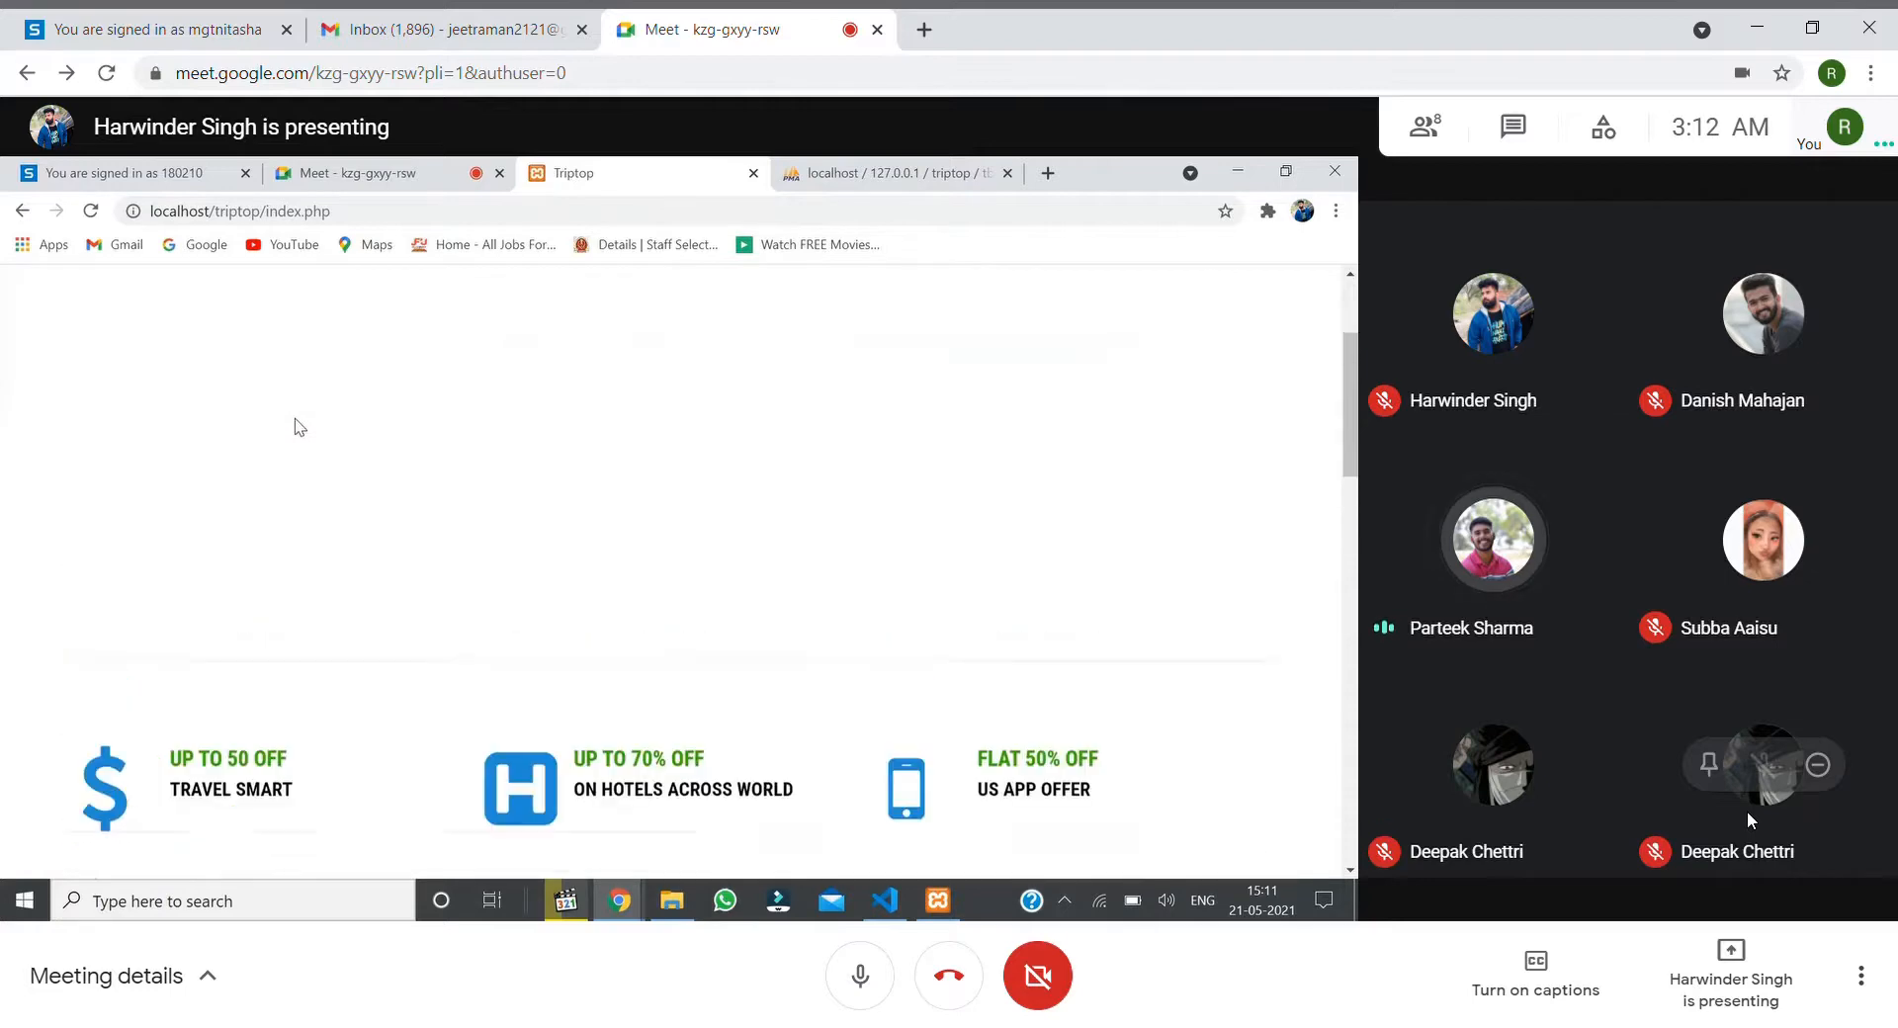
scroll("down", 3)
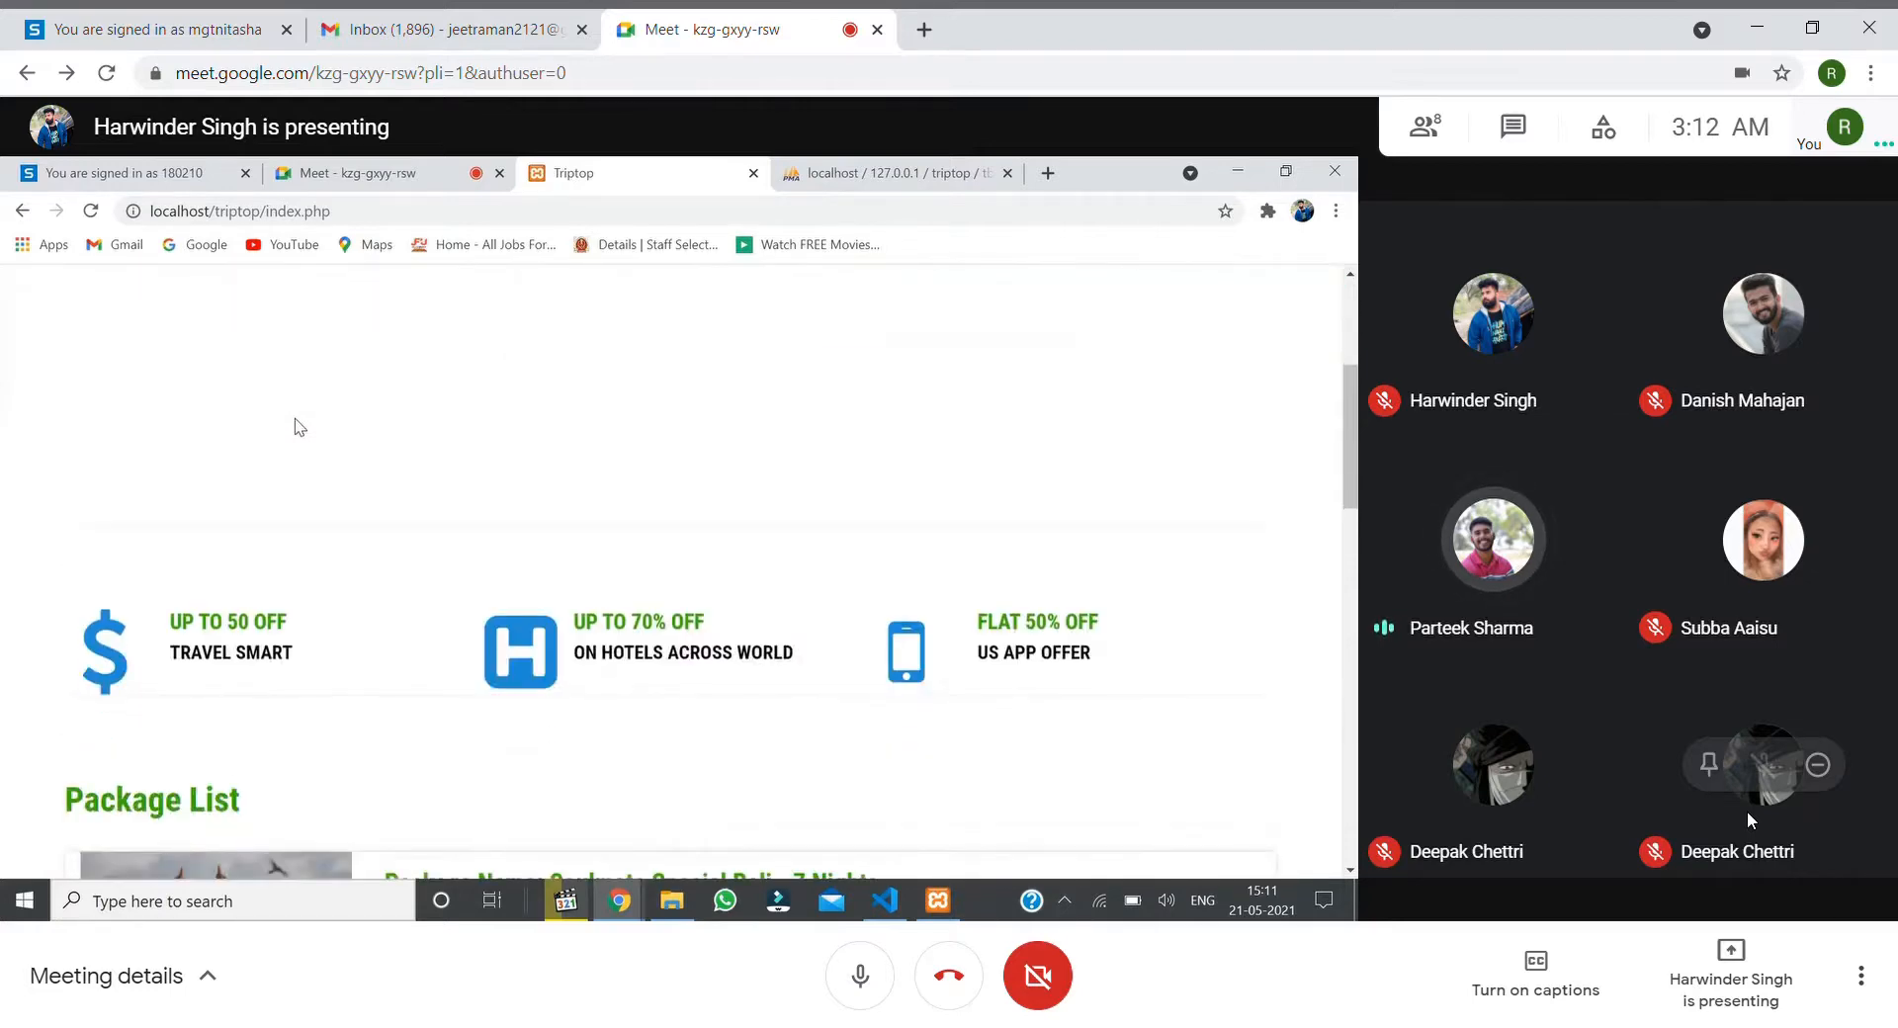
scroll("down", 3)
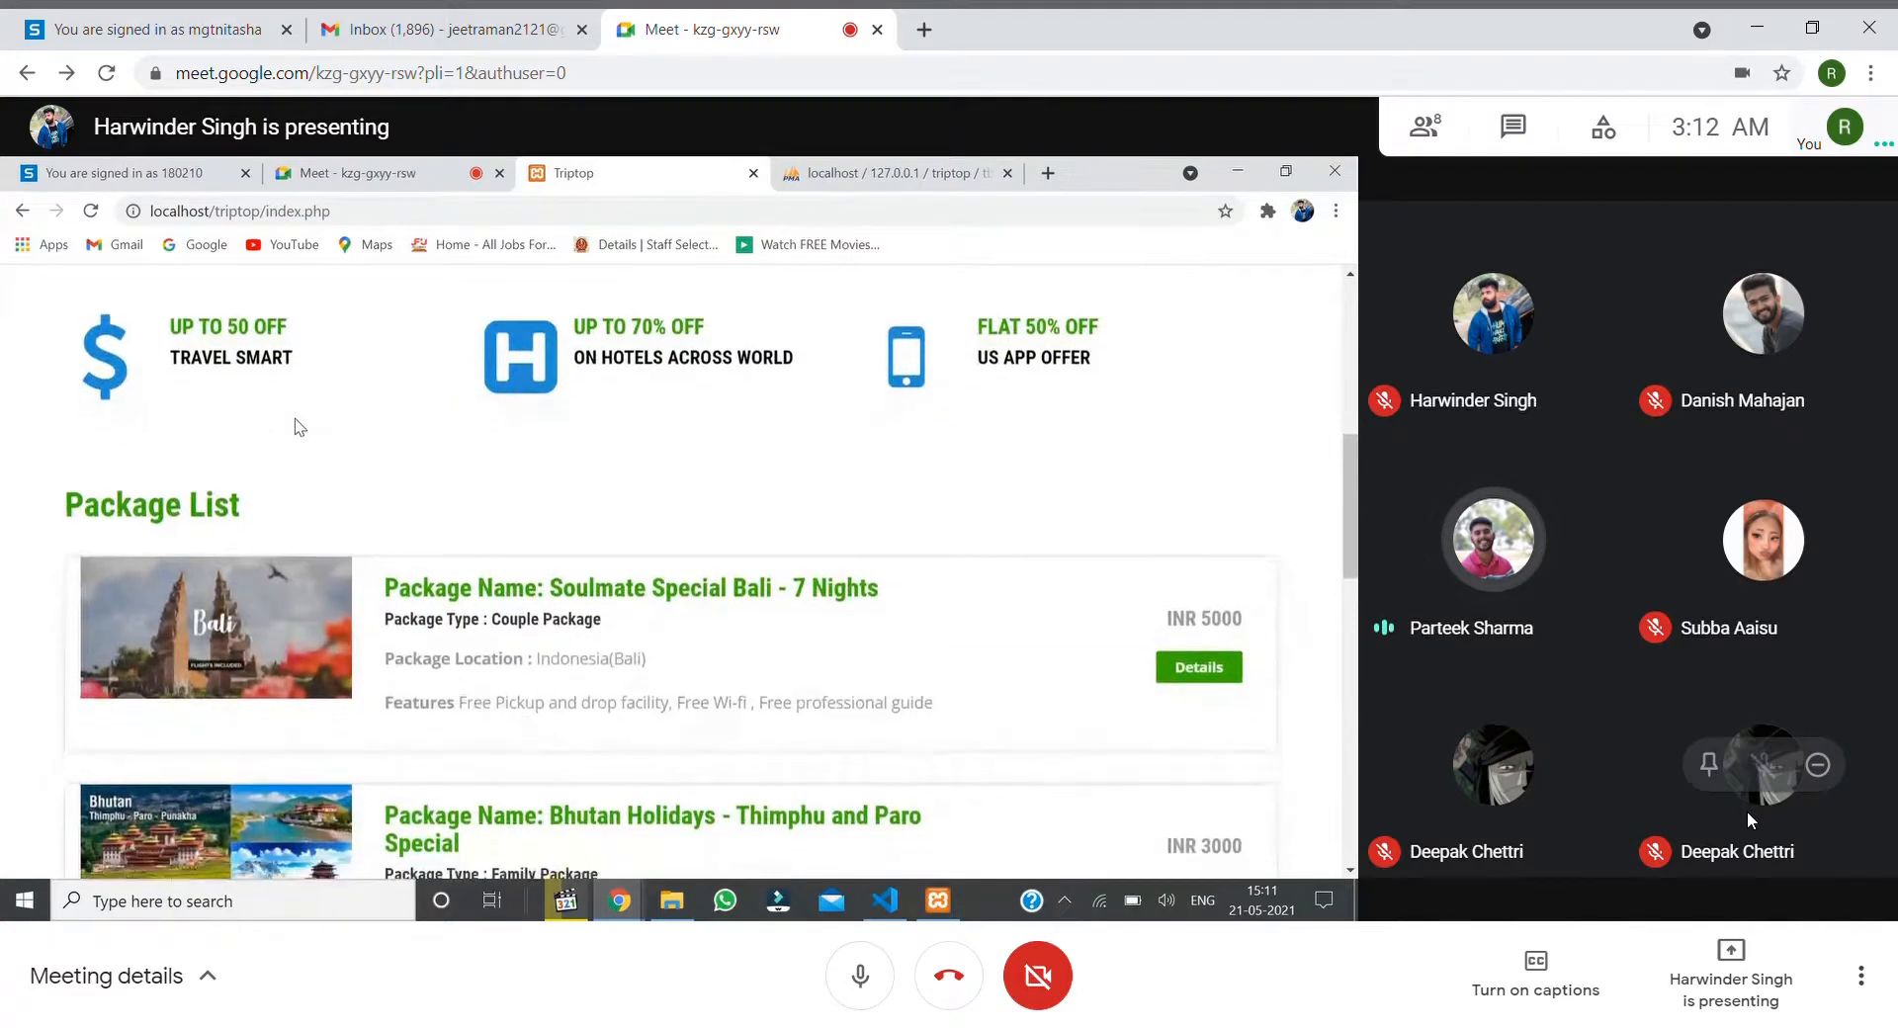
scroll("down", 3)
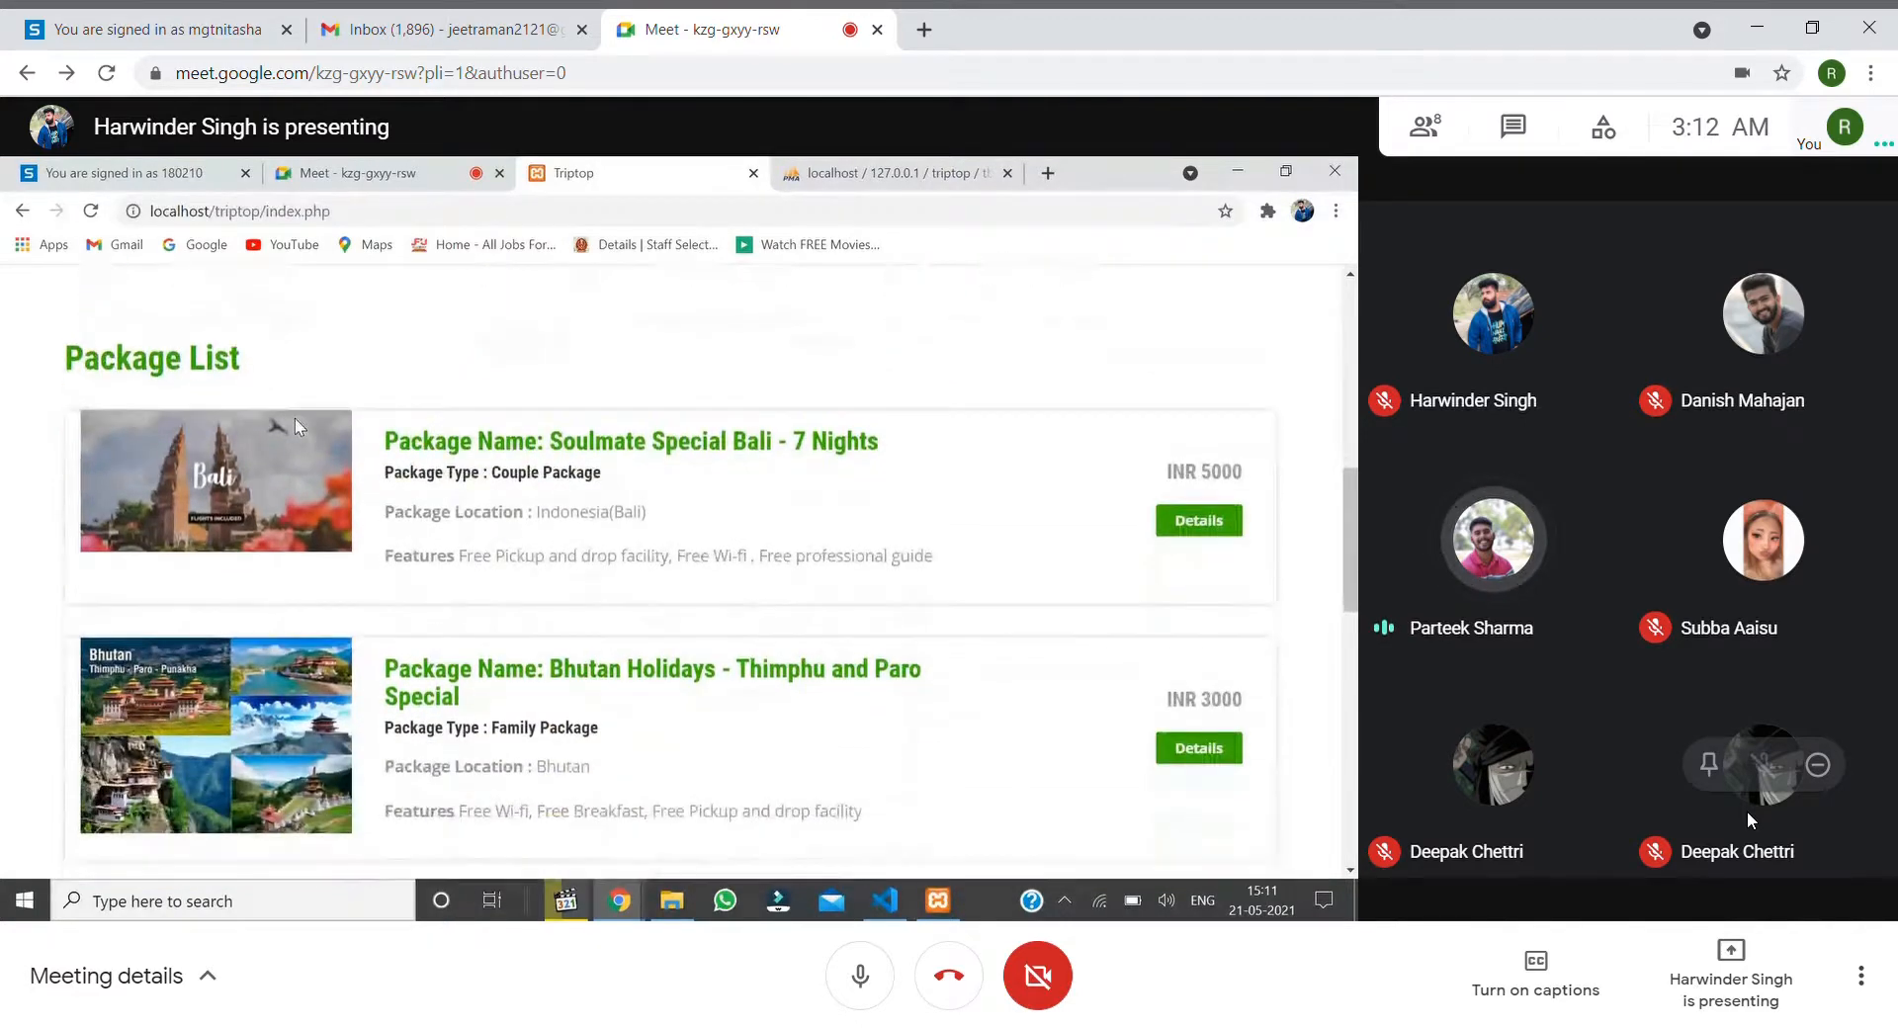
scroll("down", 3)
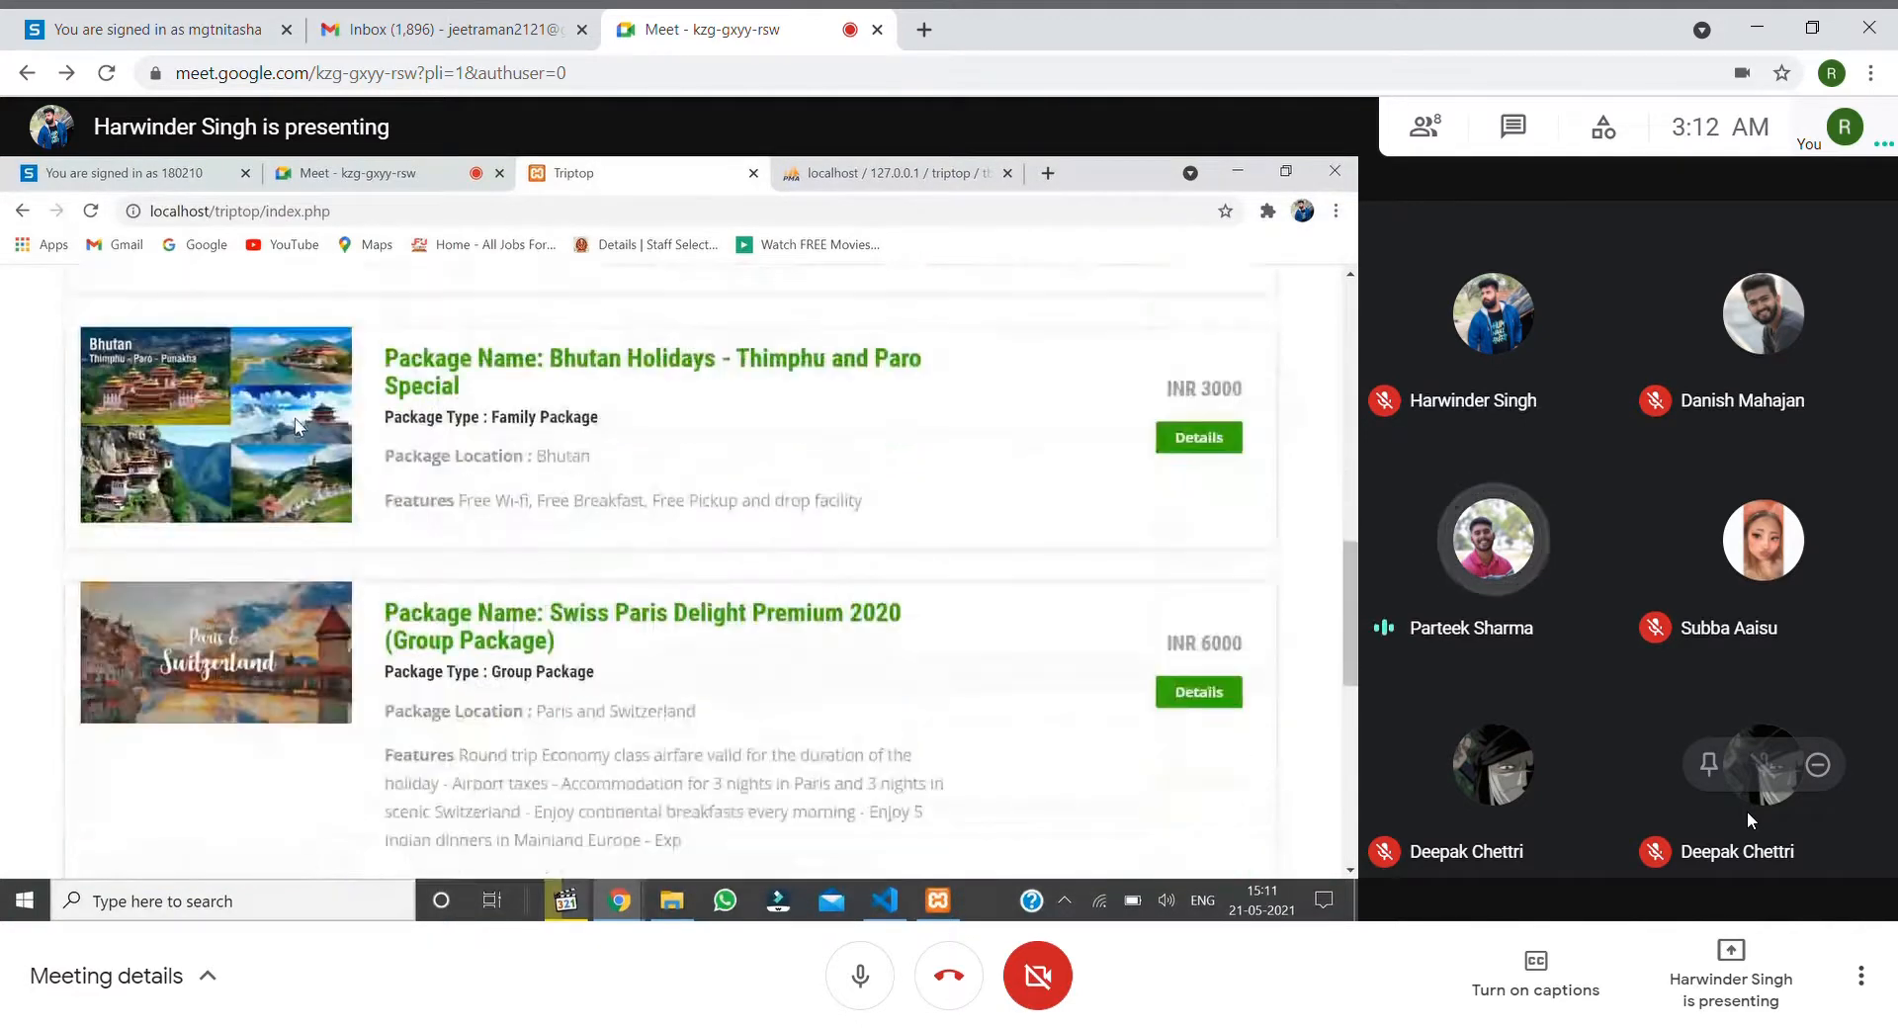
scroll("up", 3)
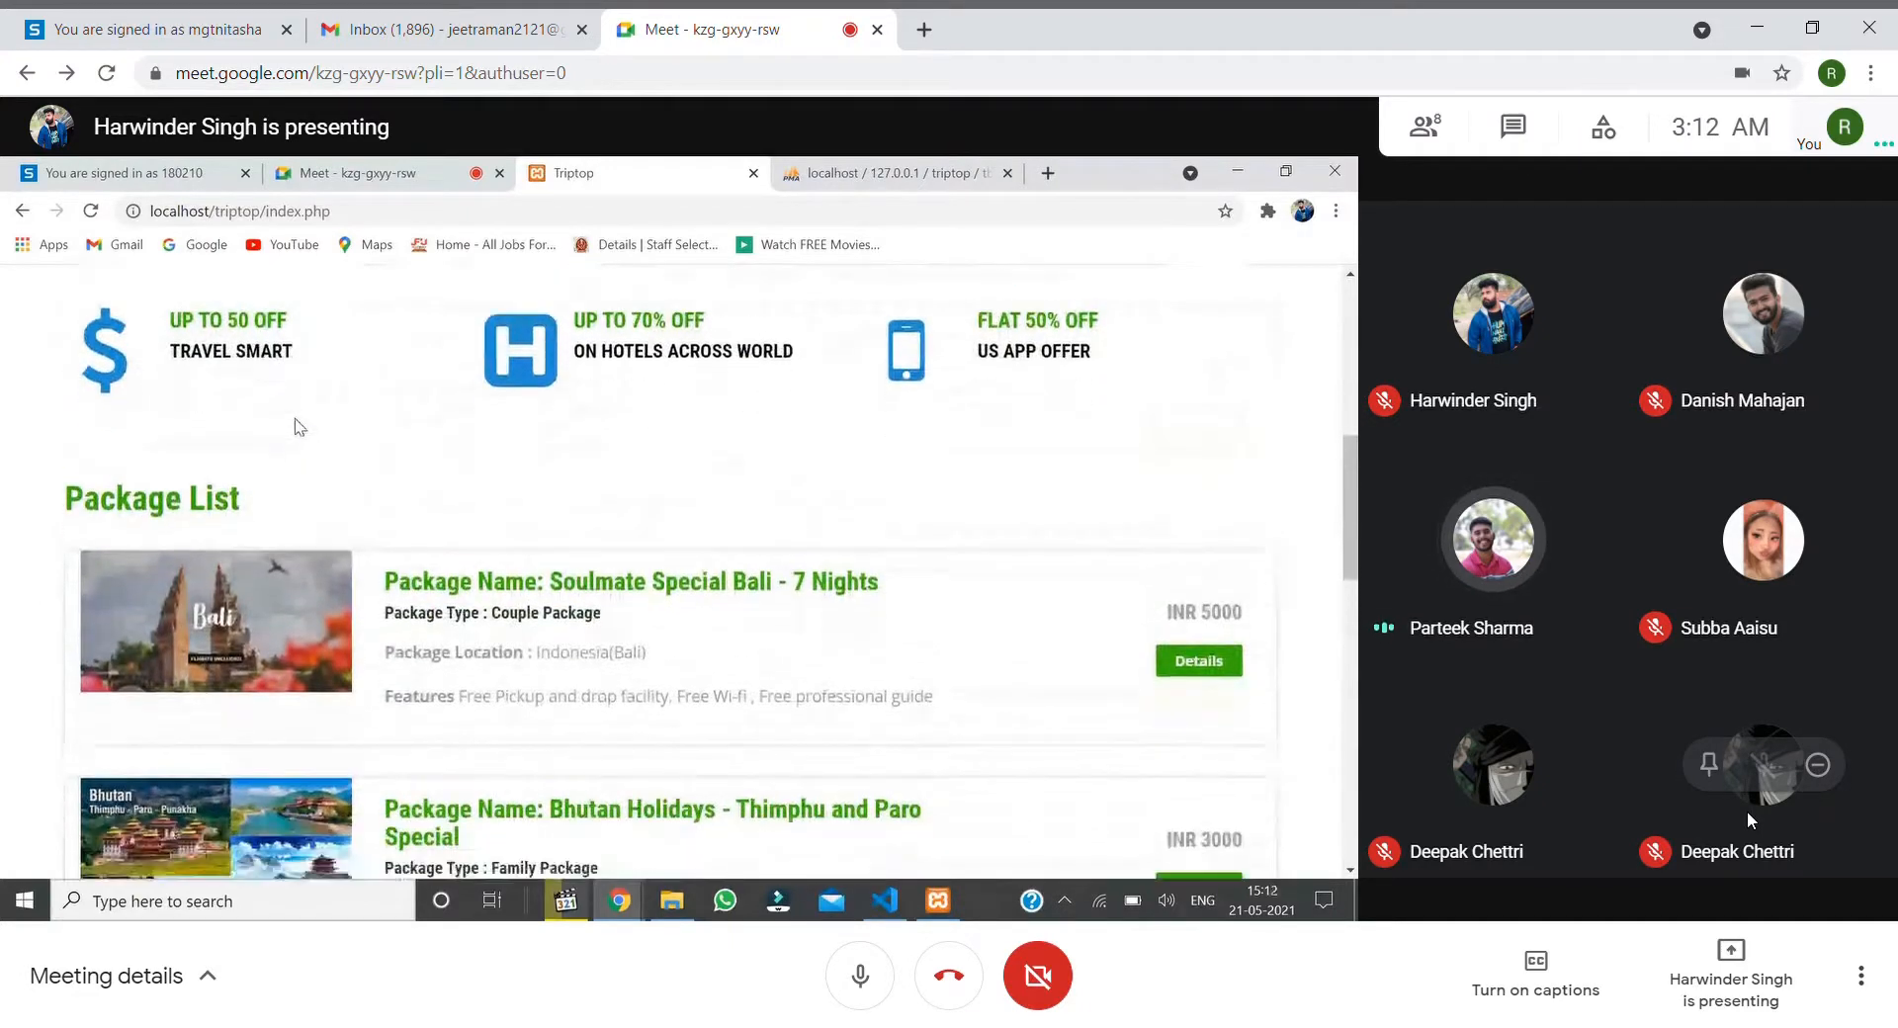
scroll("down", 3)
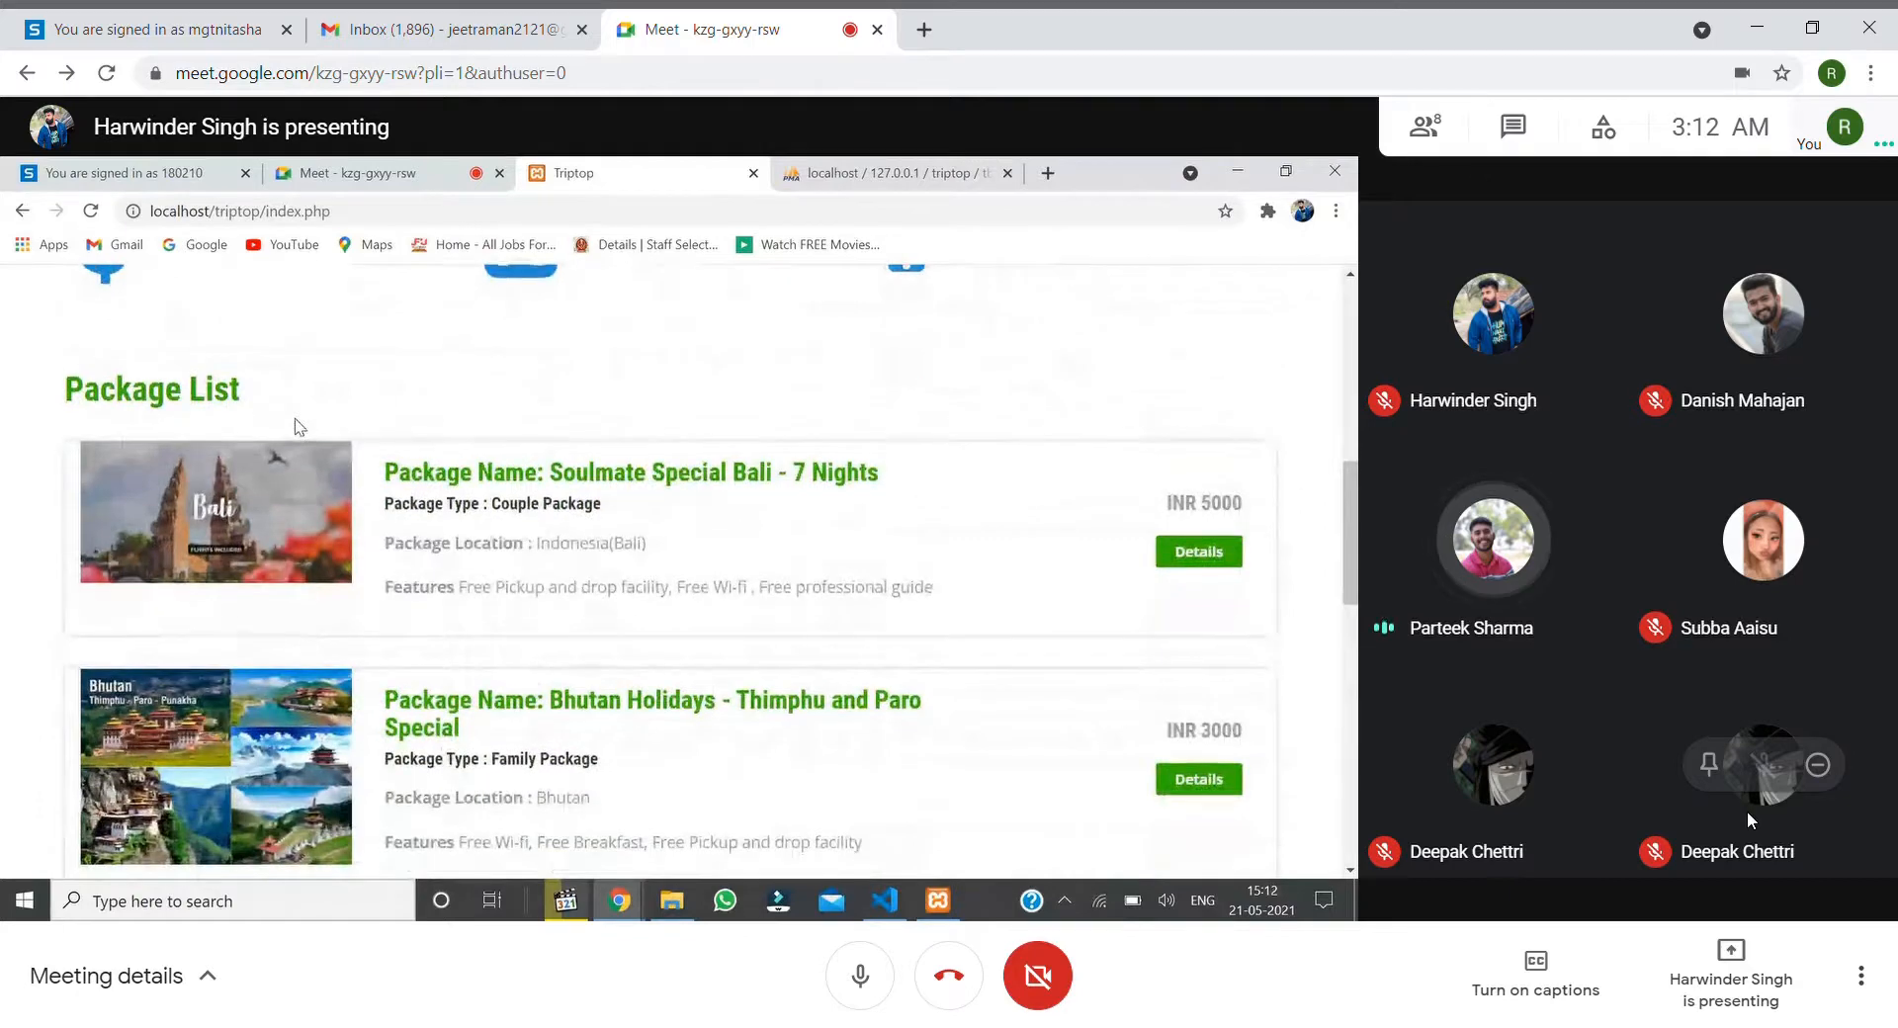
scroll("up", 3)
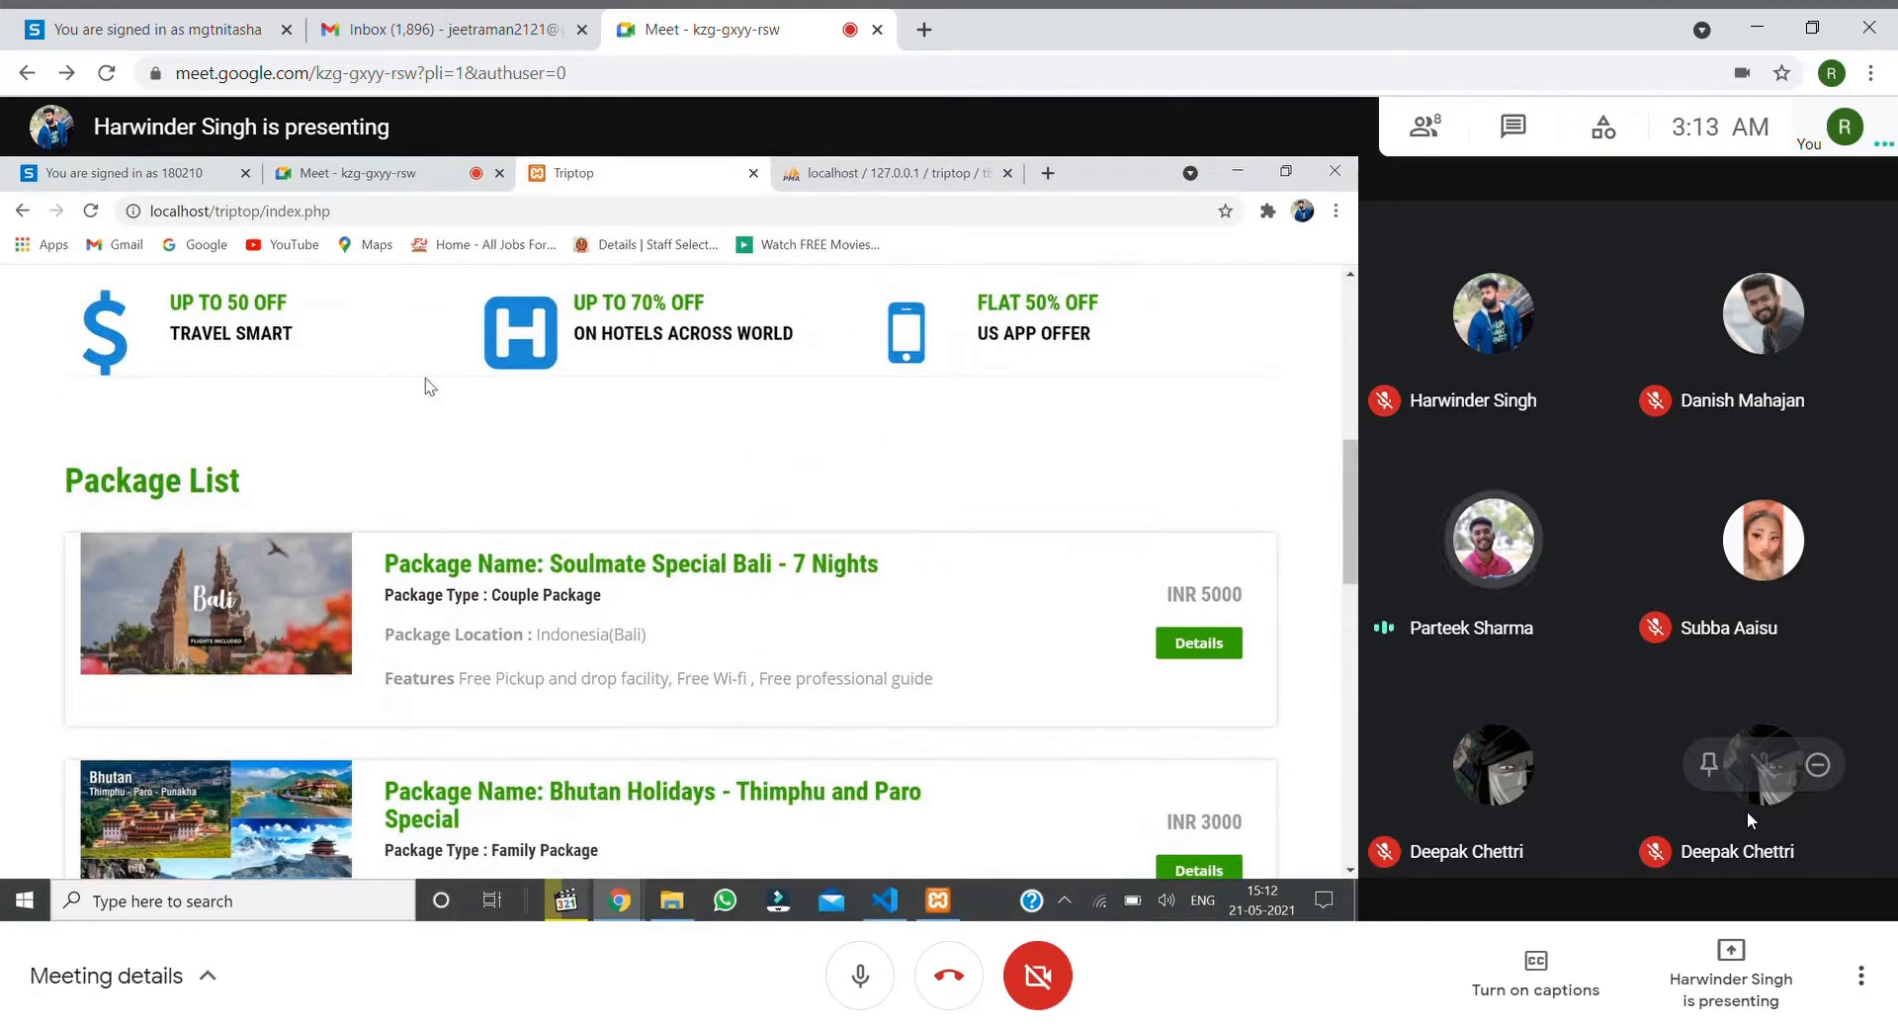
mouse_move(382, 173)
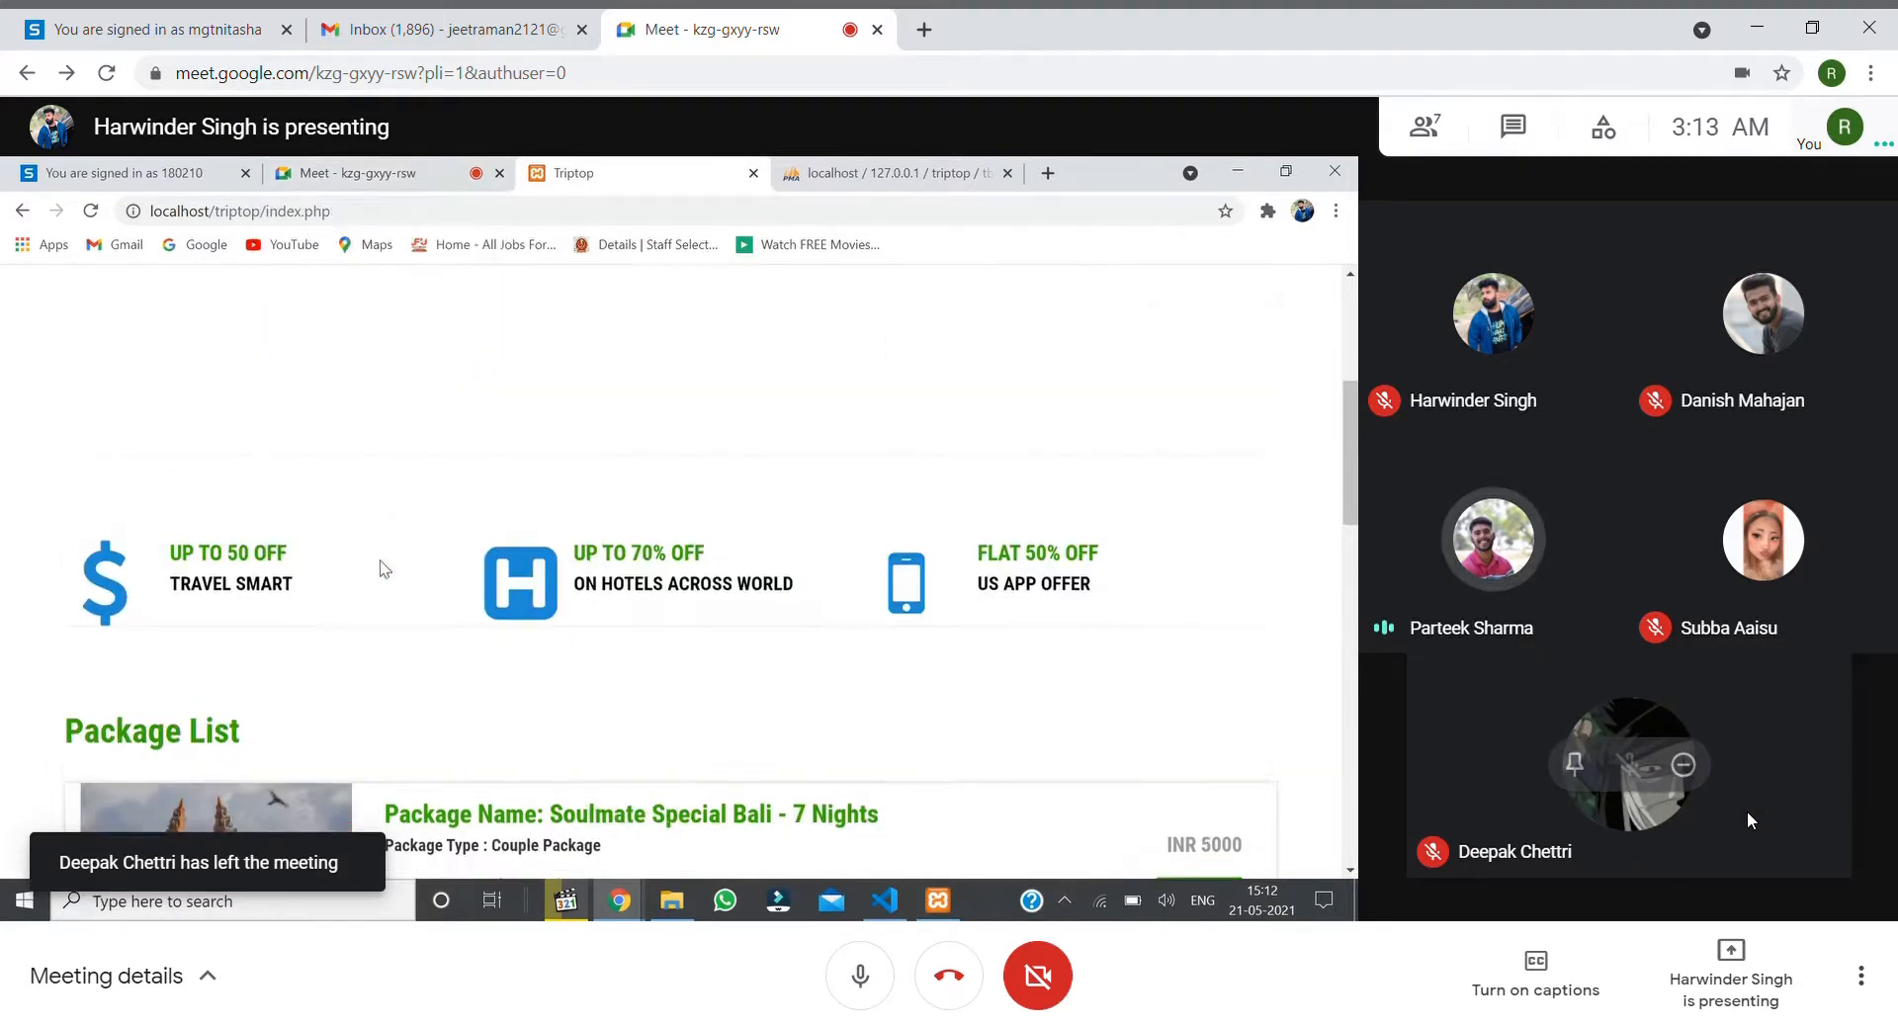
scroll("up", 3)
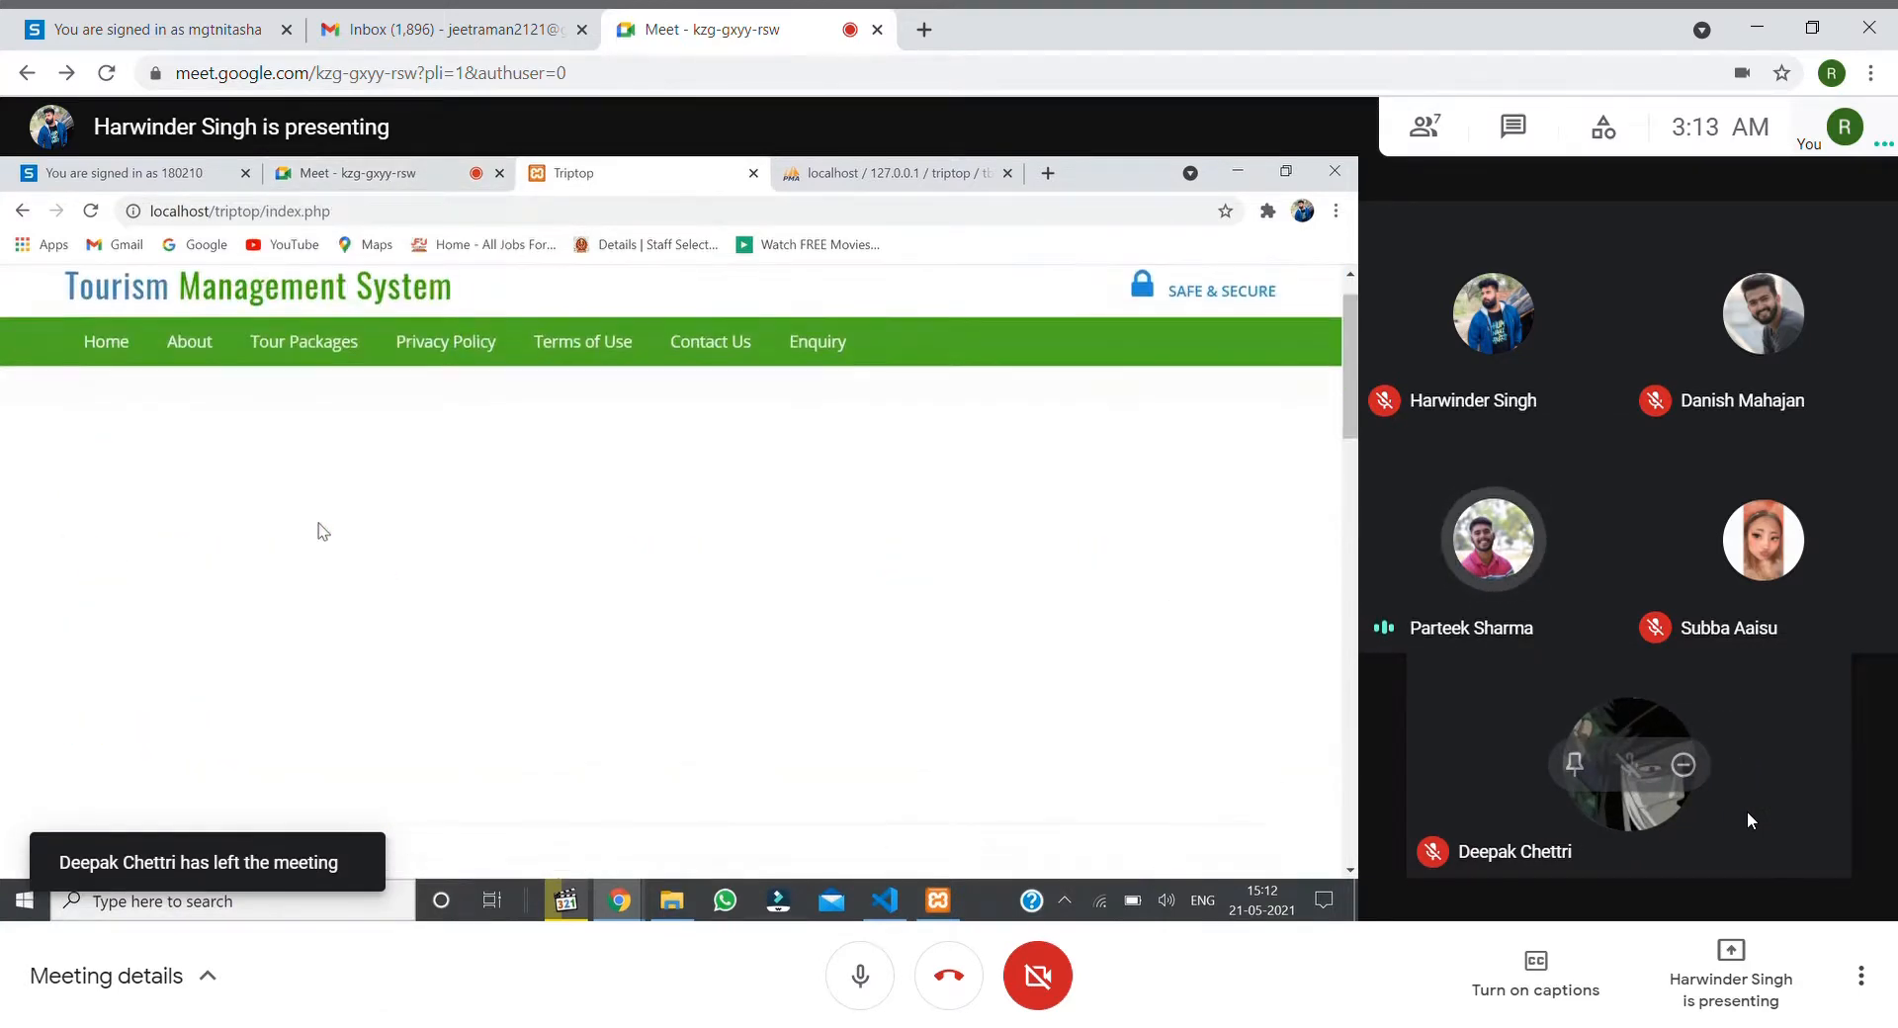
Open the About Us page and scroll through its welcome text.
left_click(188, 339)
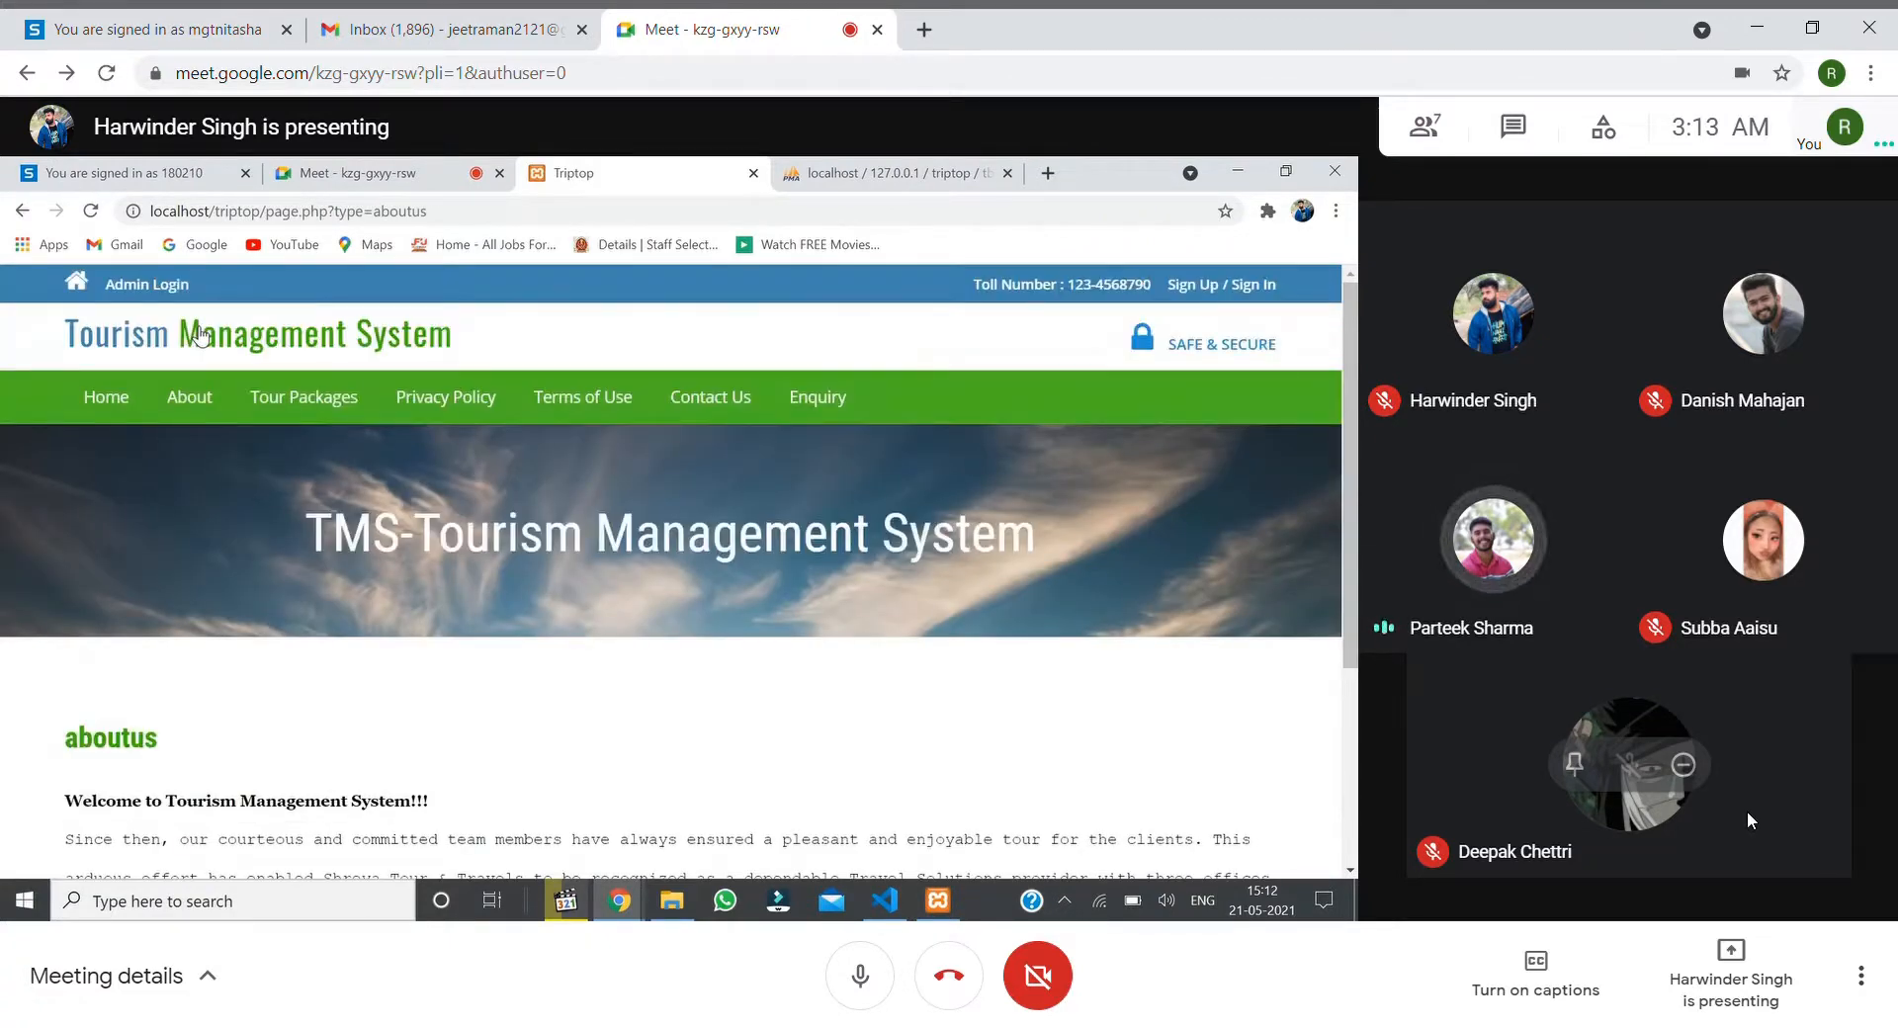
mouse_move(343, 667)
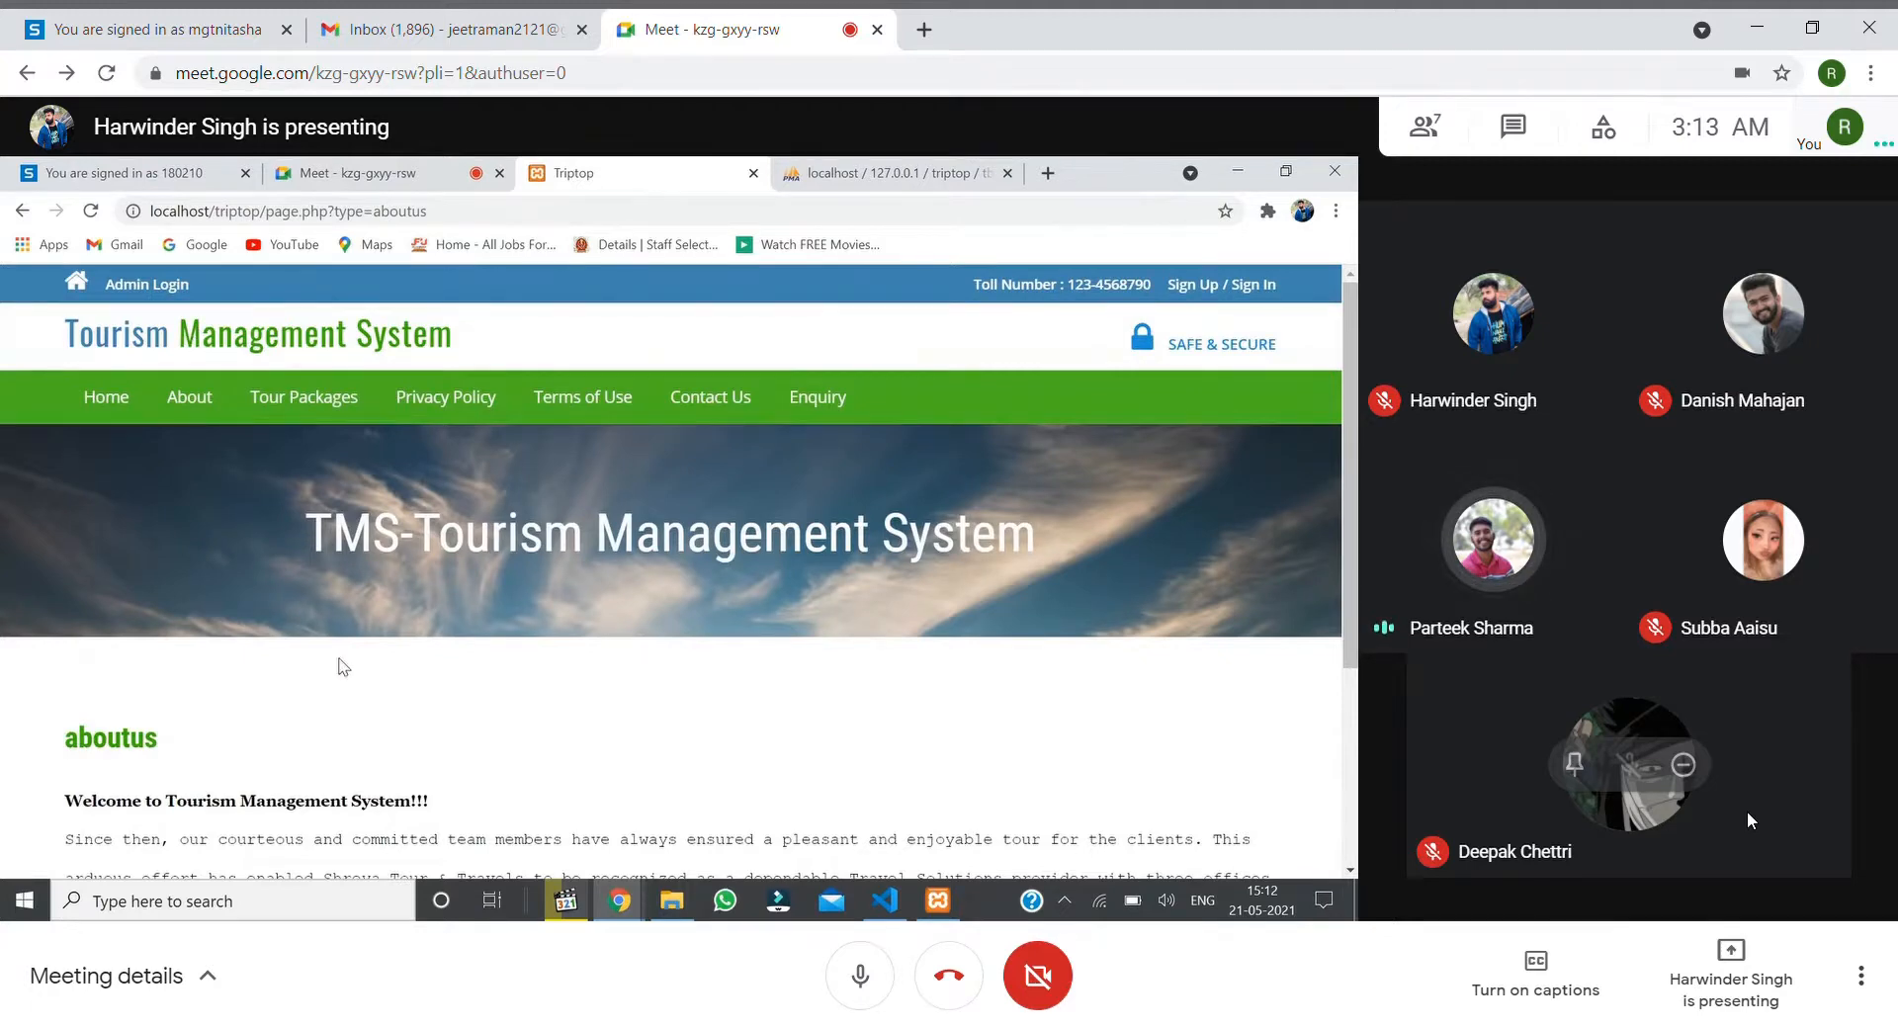
scroll("down", 3)
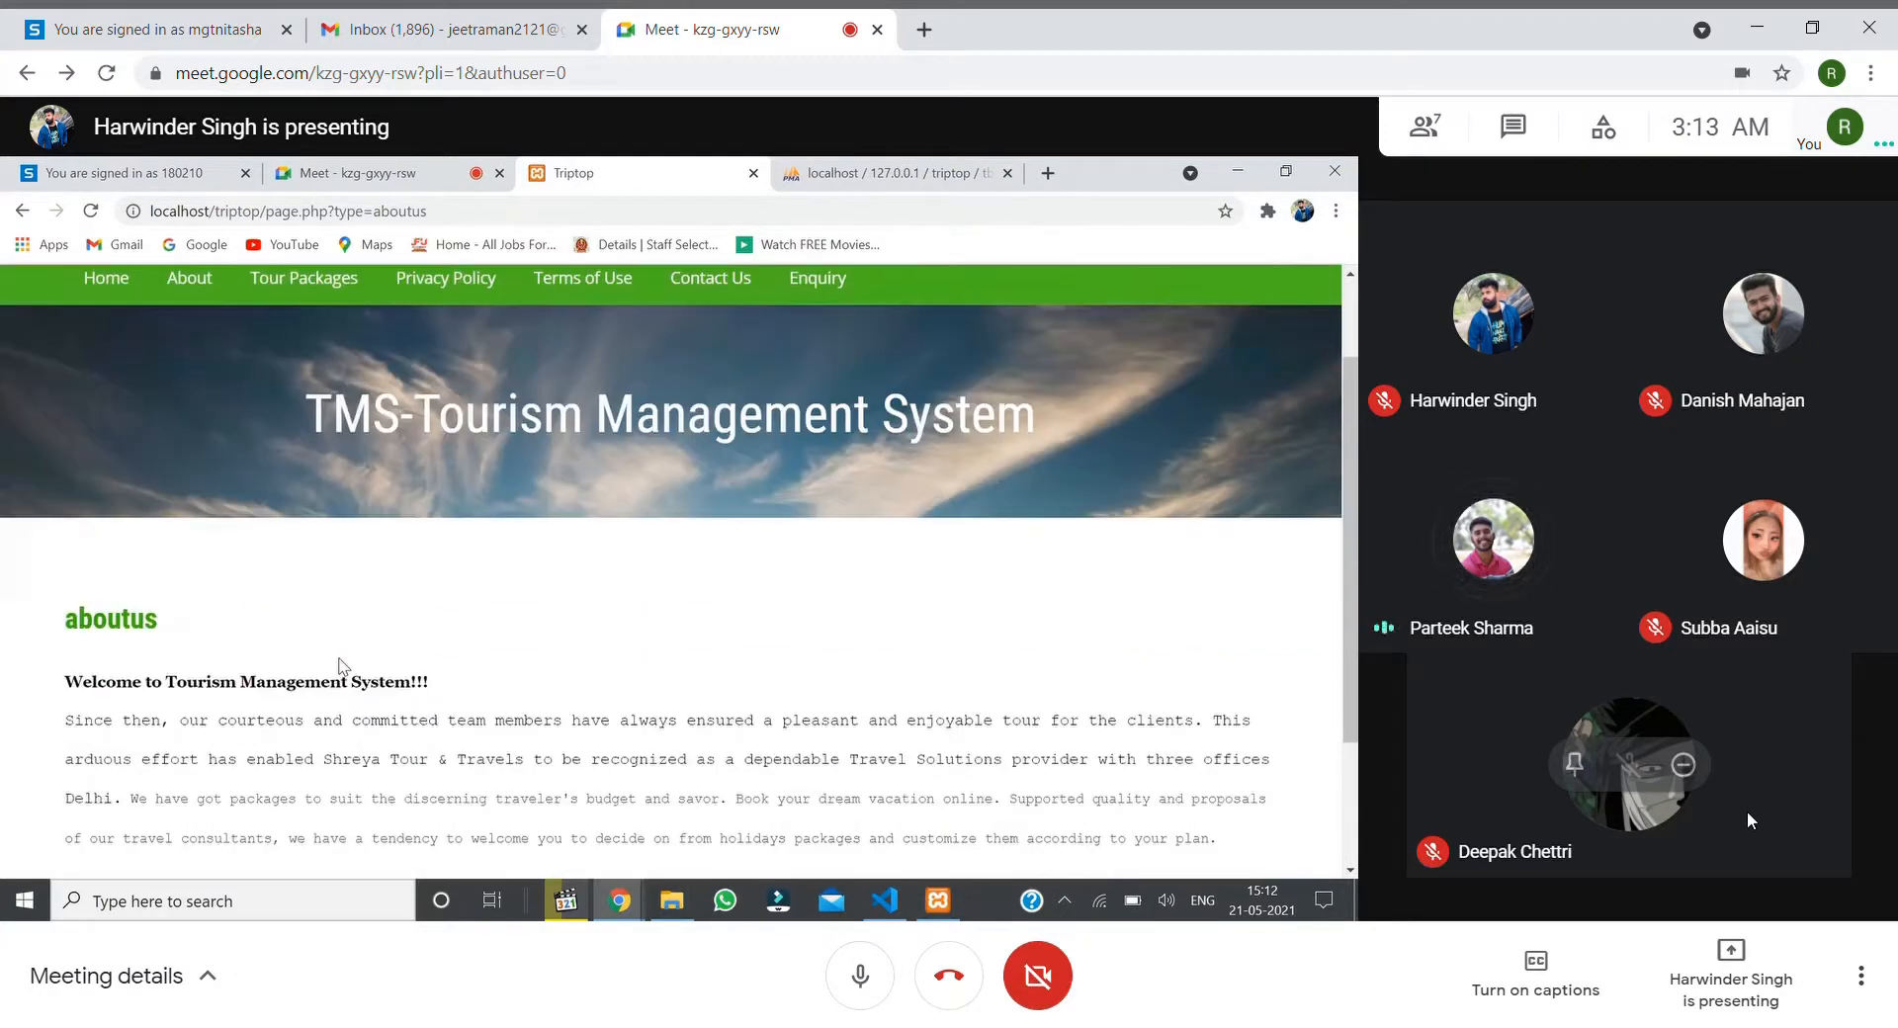
scroll("down", 3)
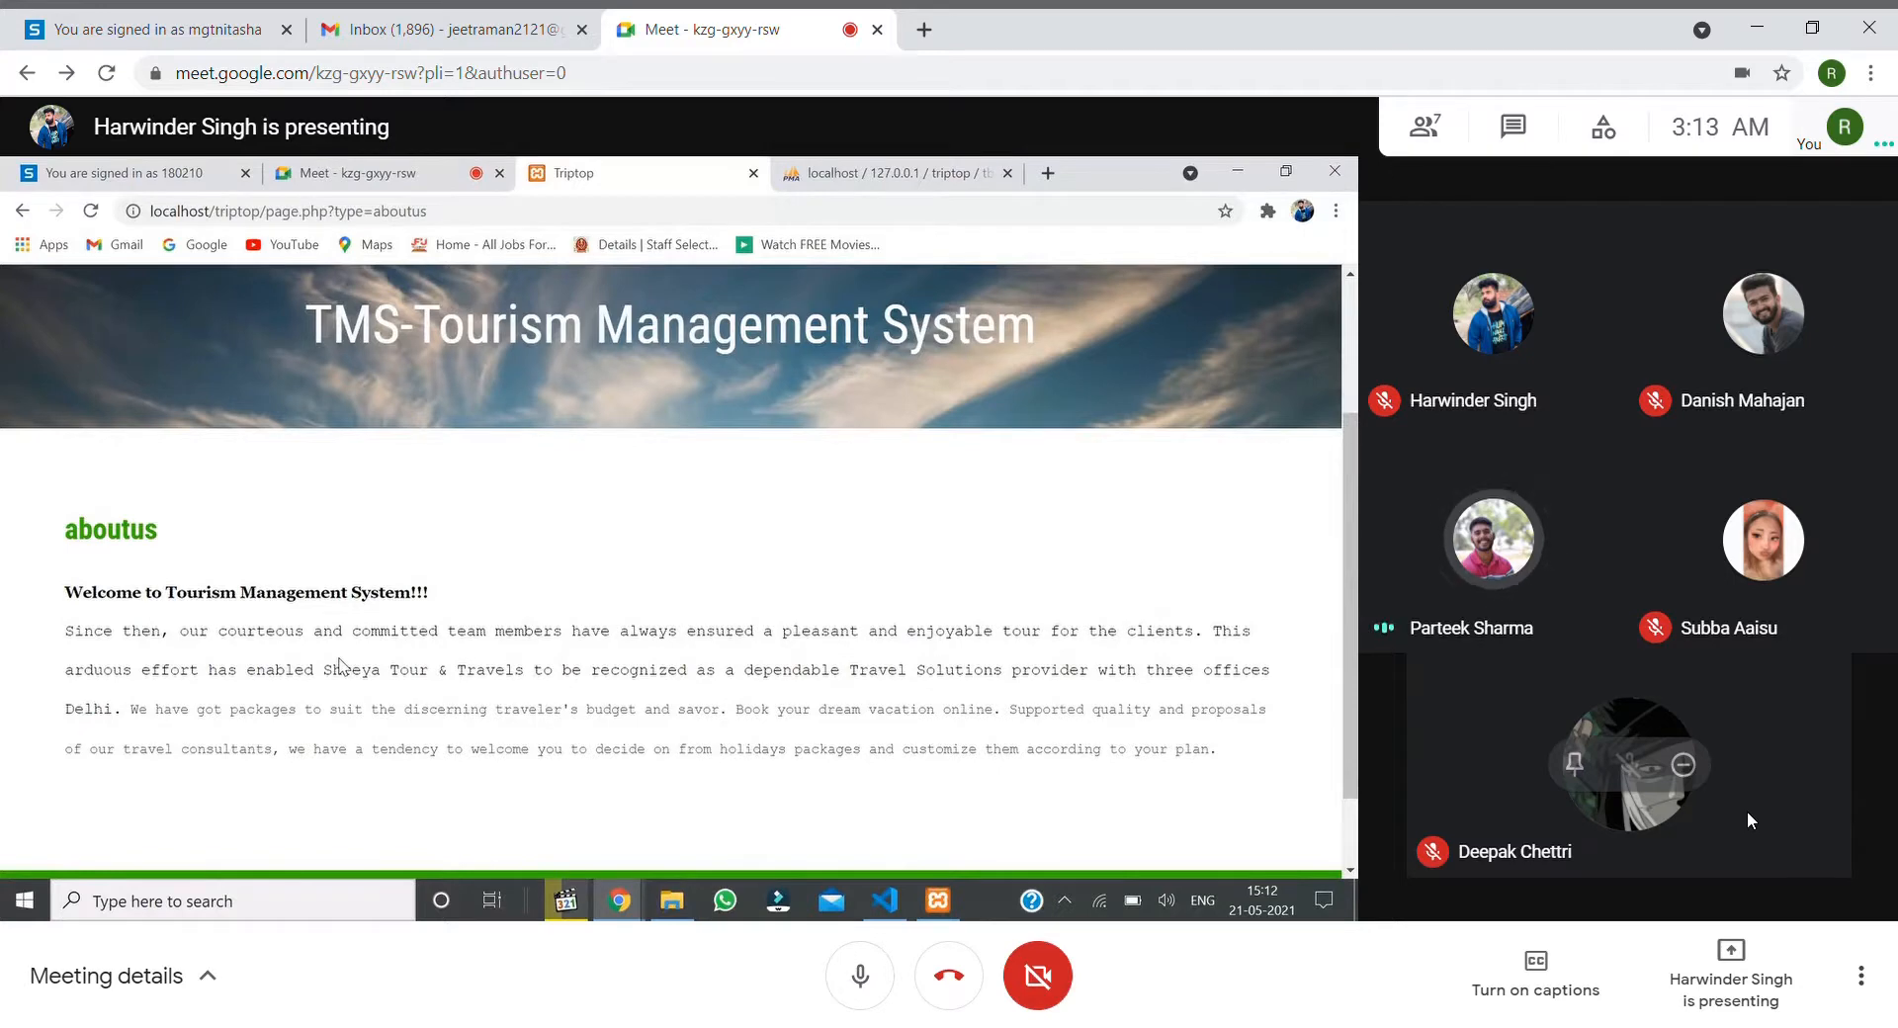
scroll("up", 3)
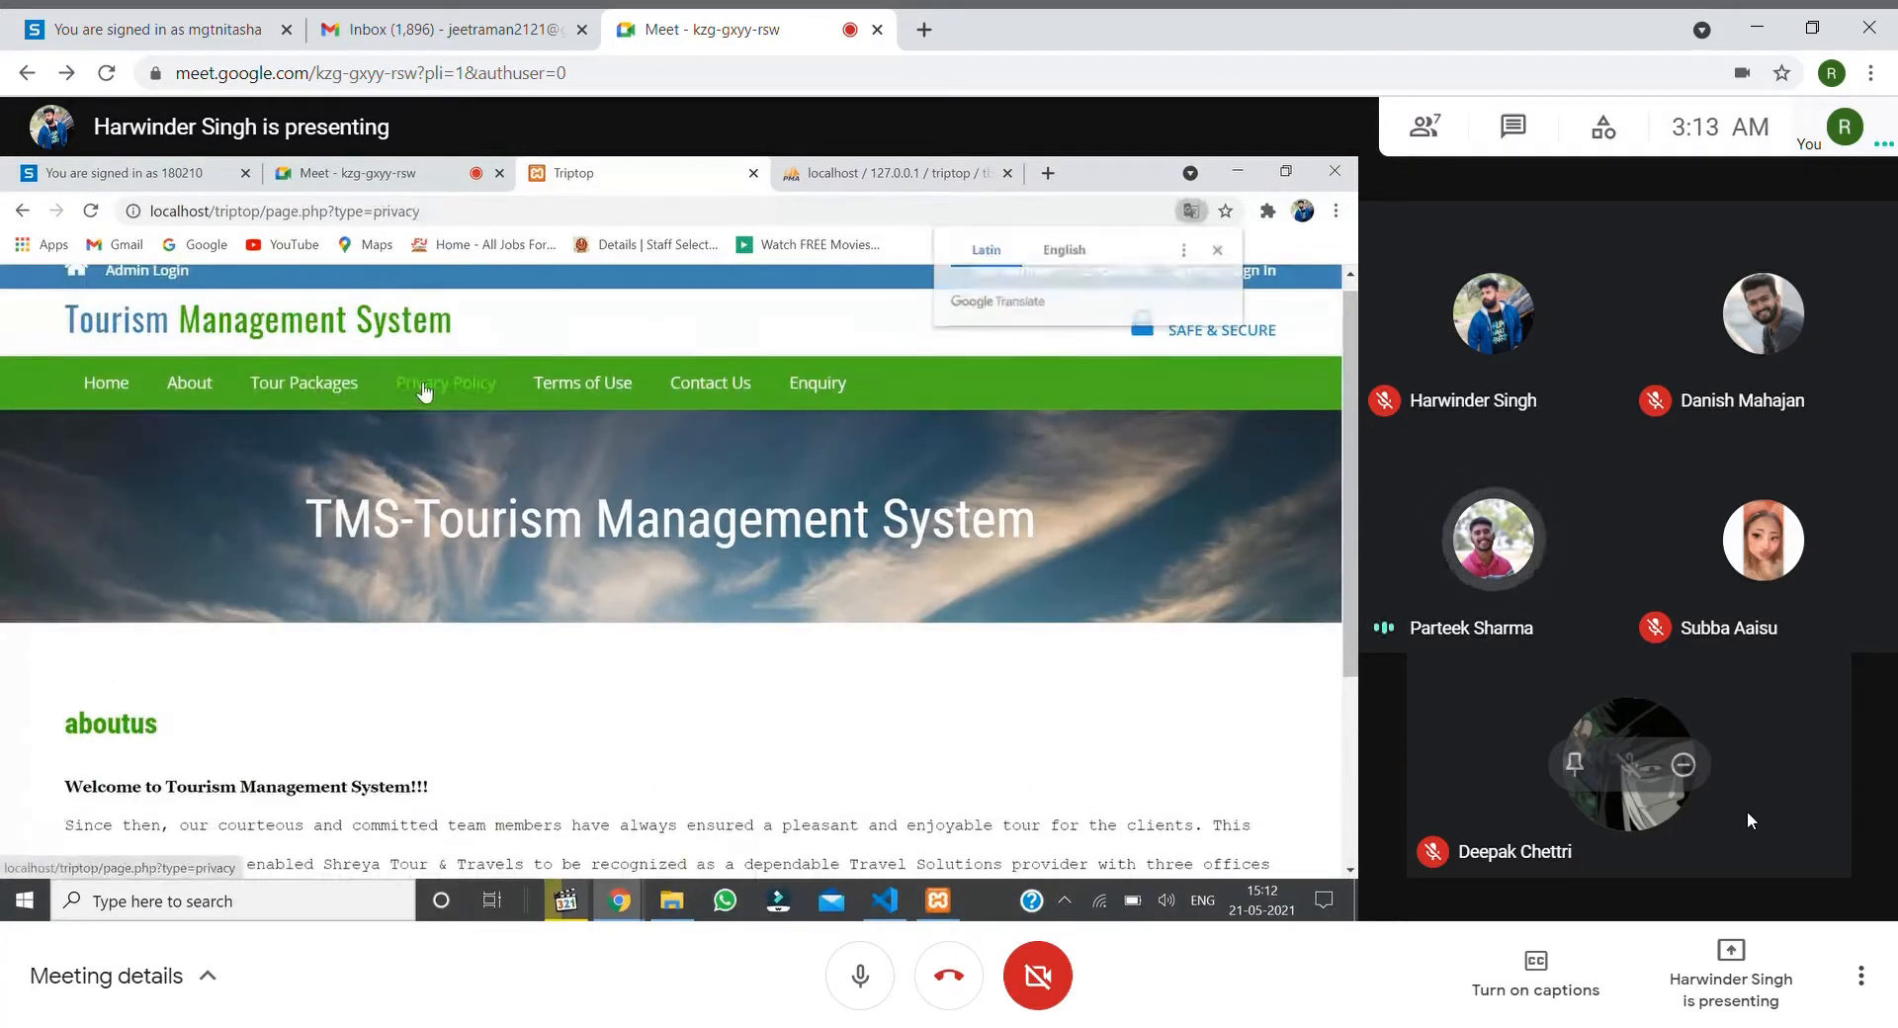
Open the Privacy Policy page and scroll through its placeholder text.
left_click(444, 382)
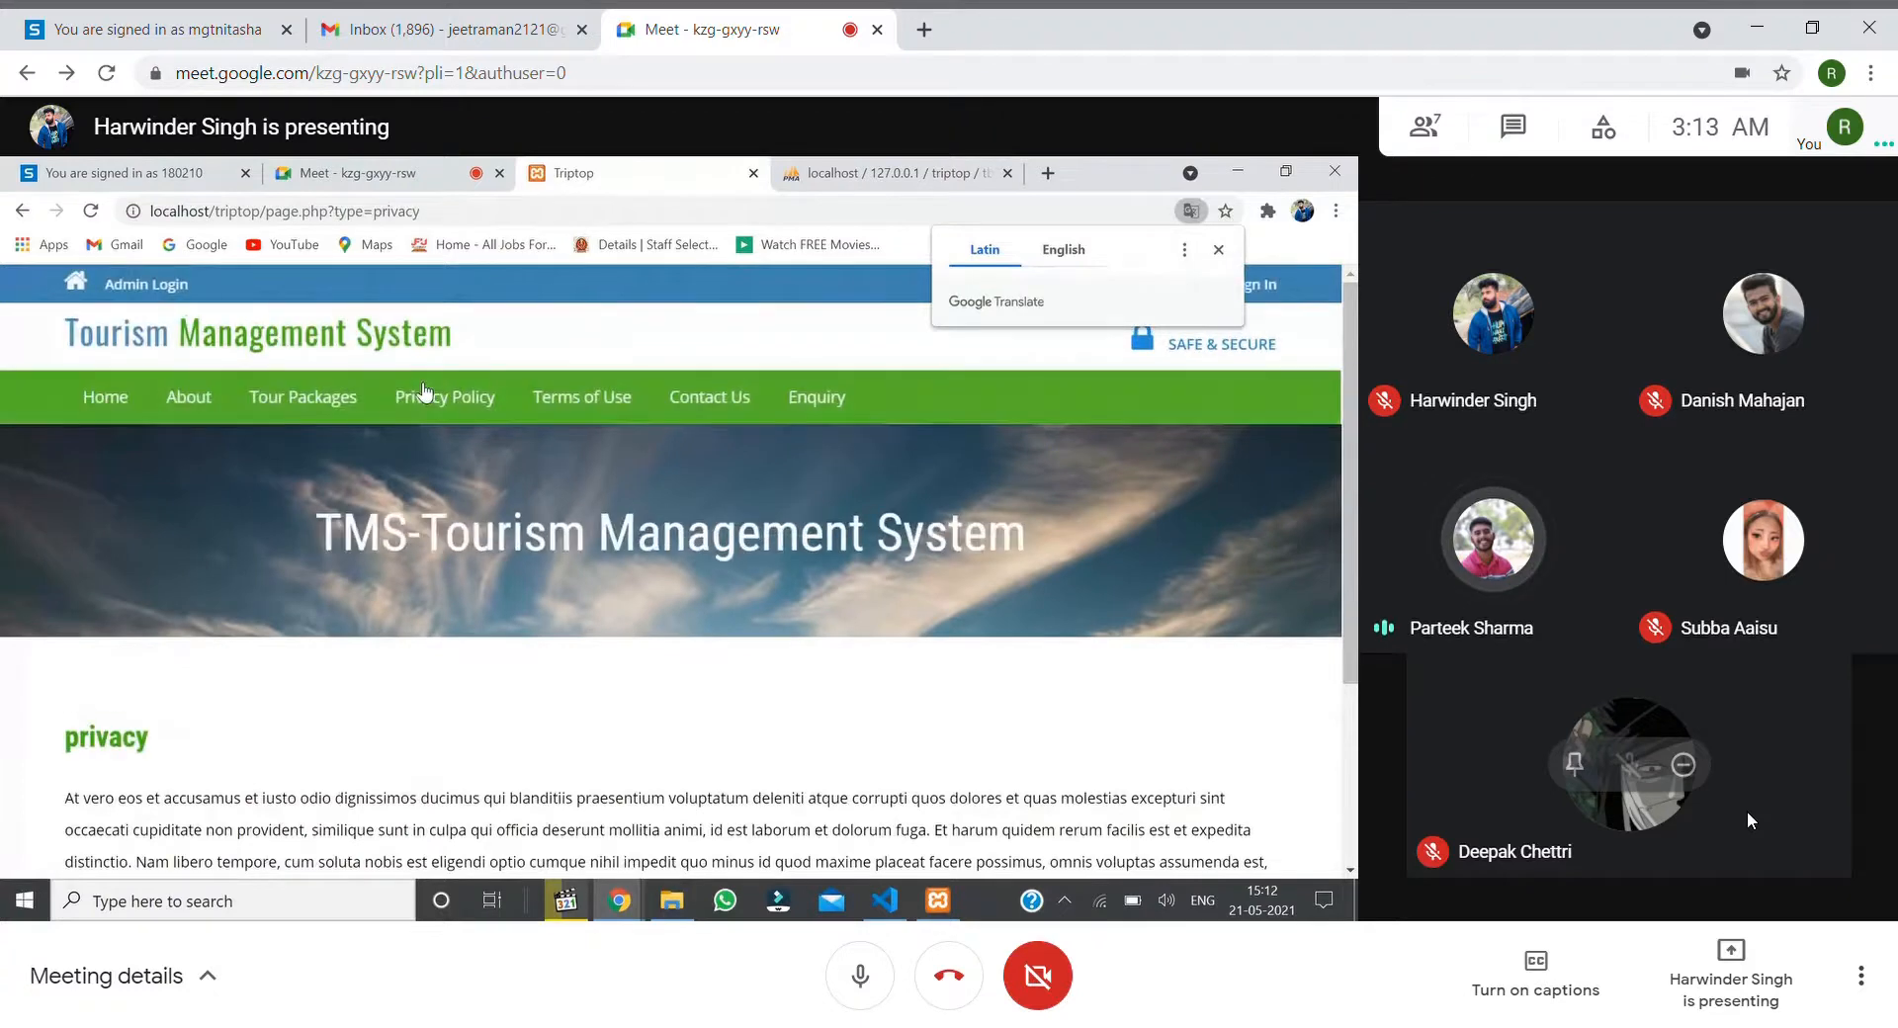
scroll("down", 3)
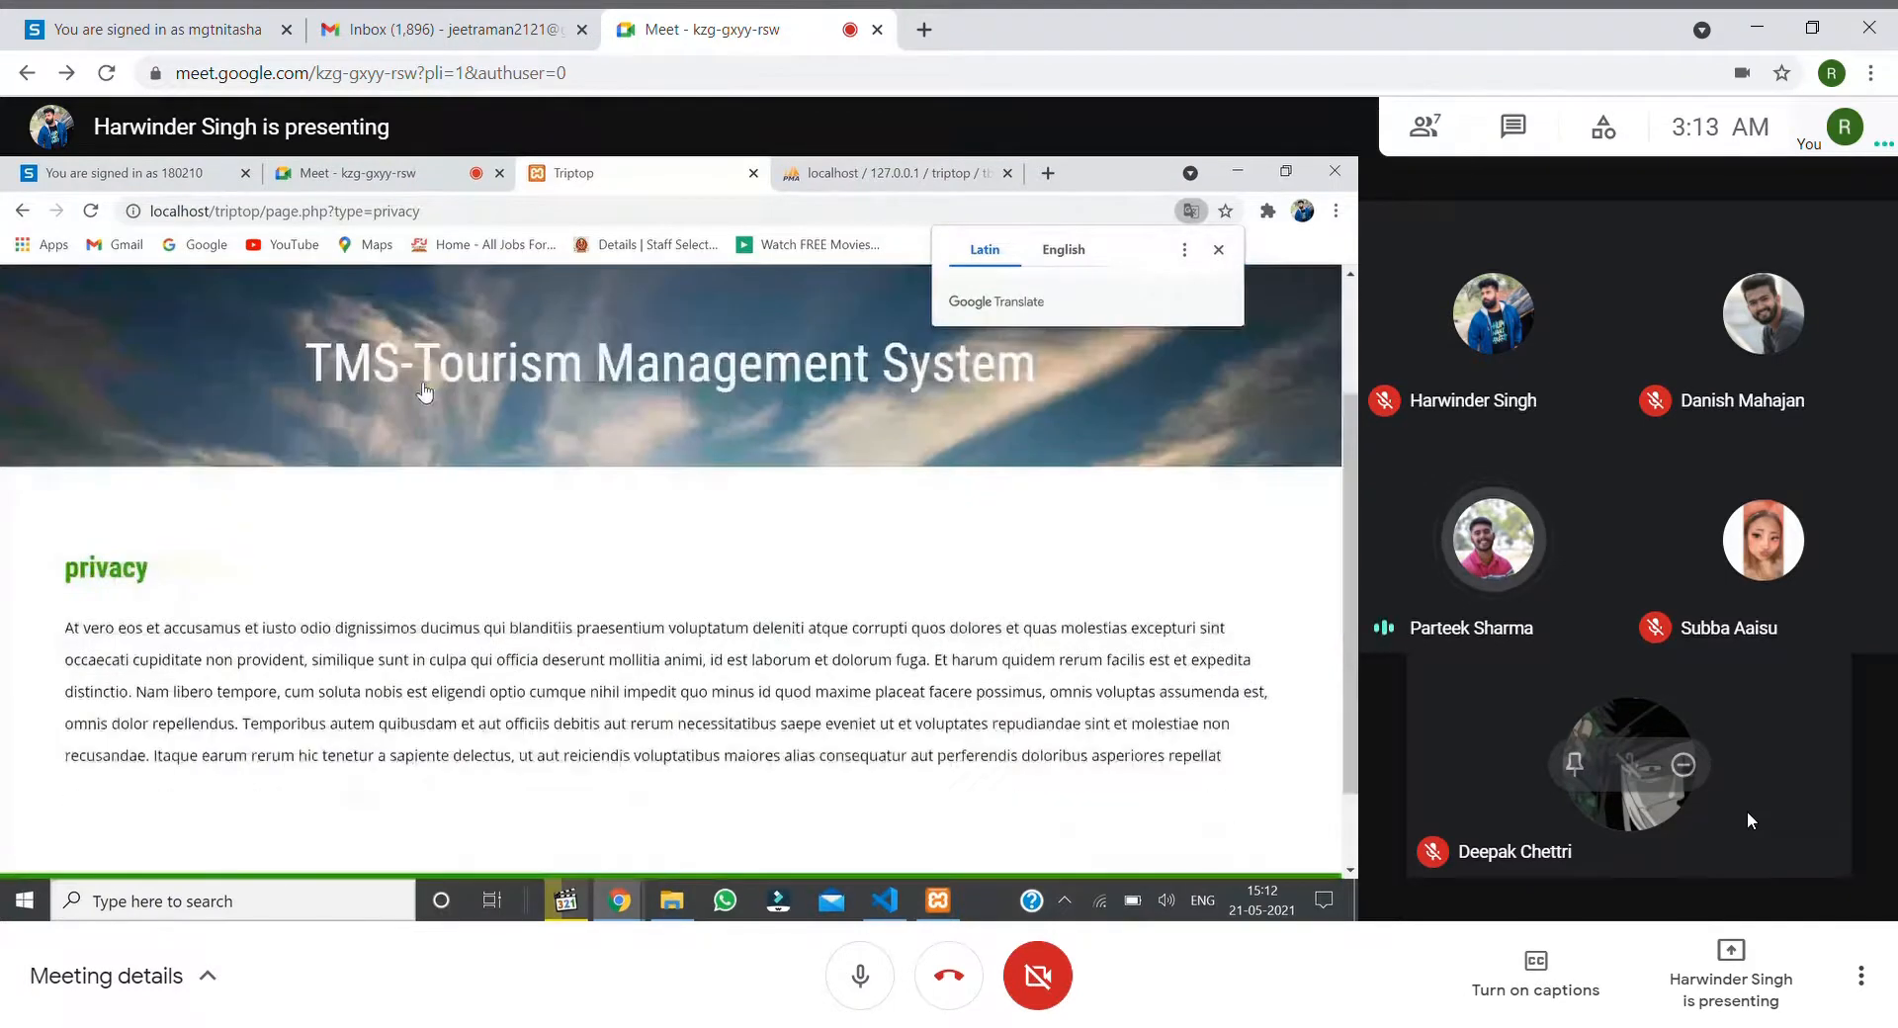
scroll("up", 3)
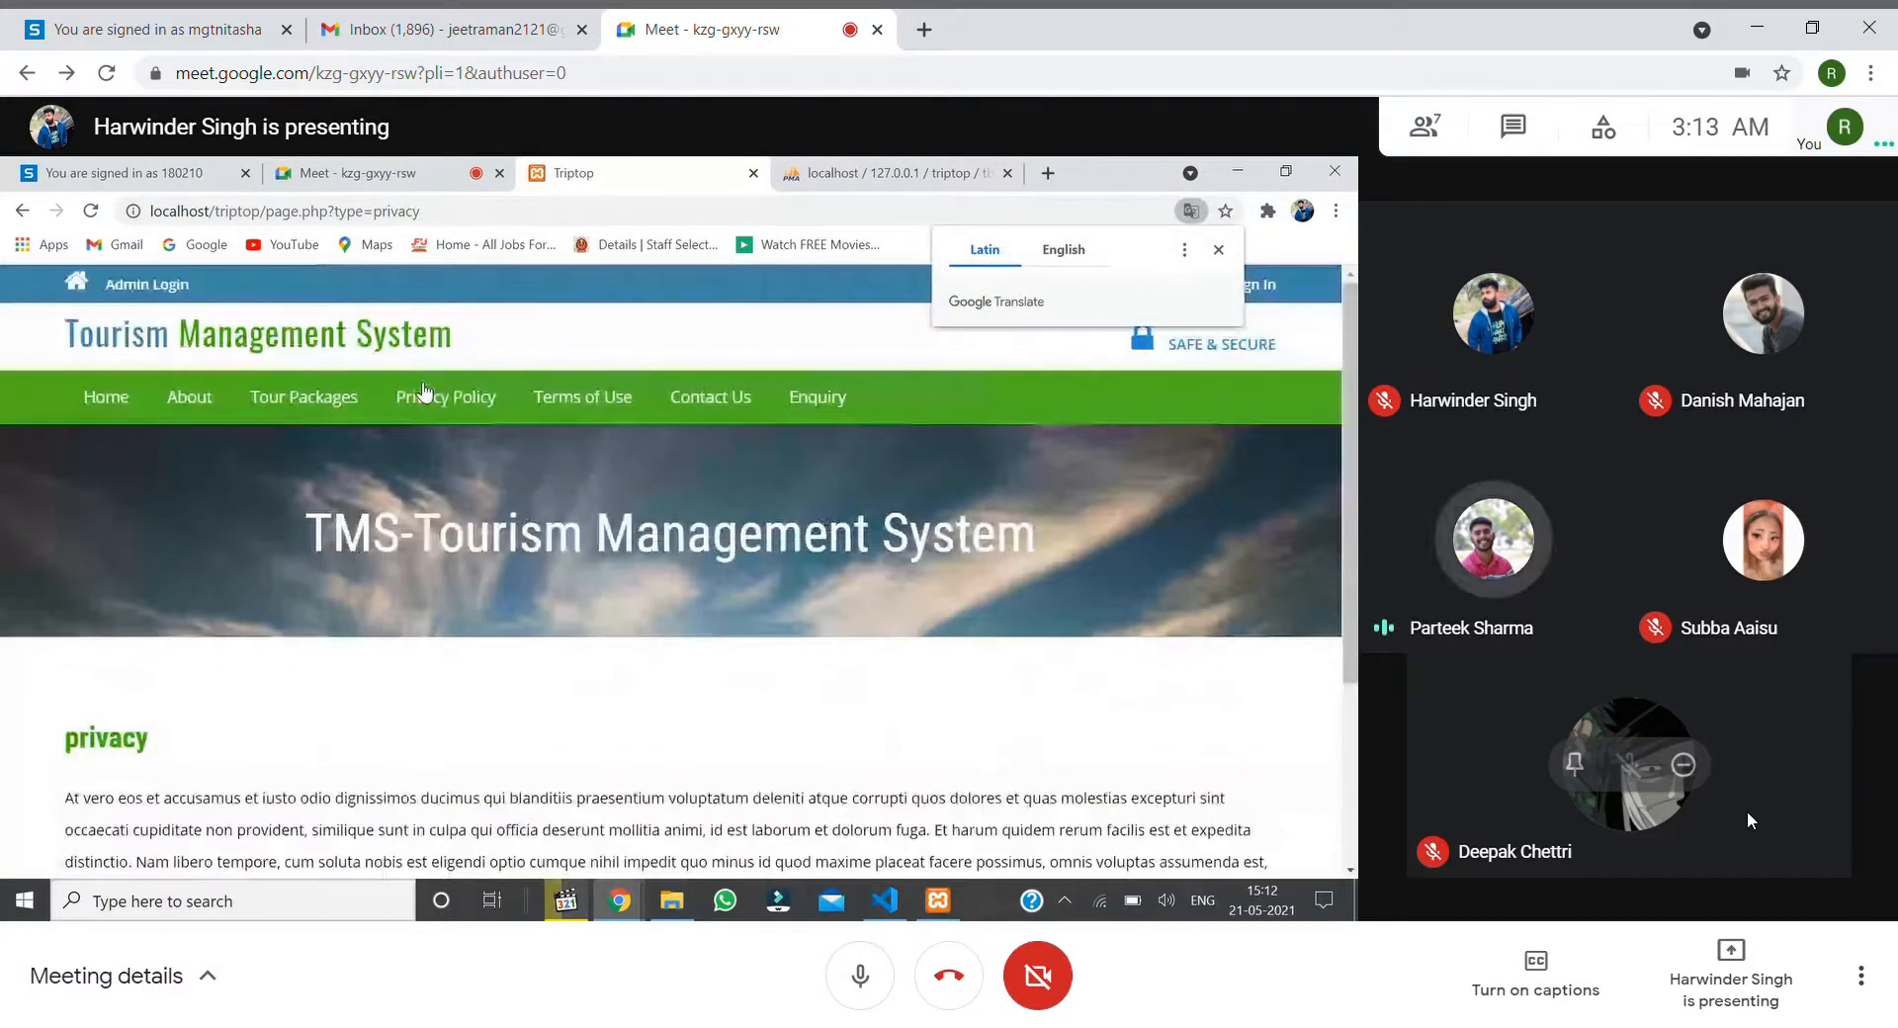
mouse_move(592, 403)
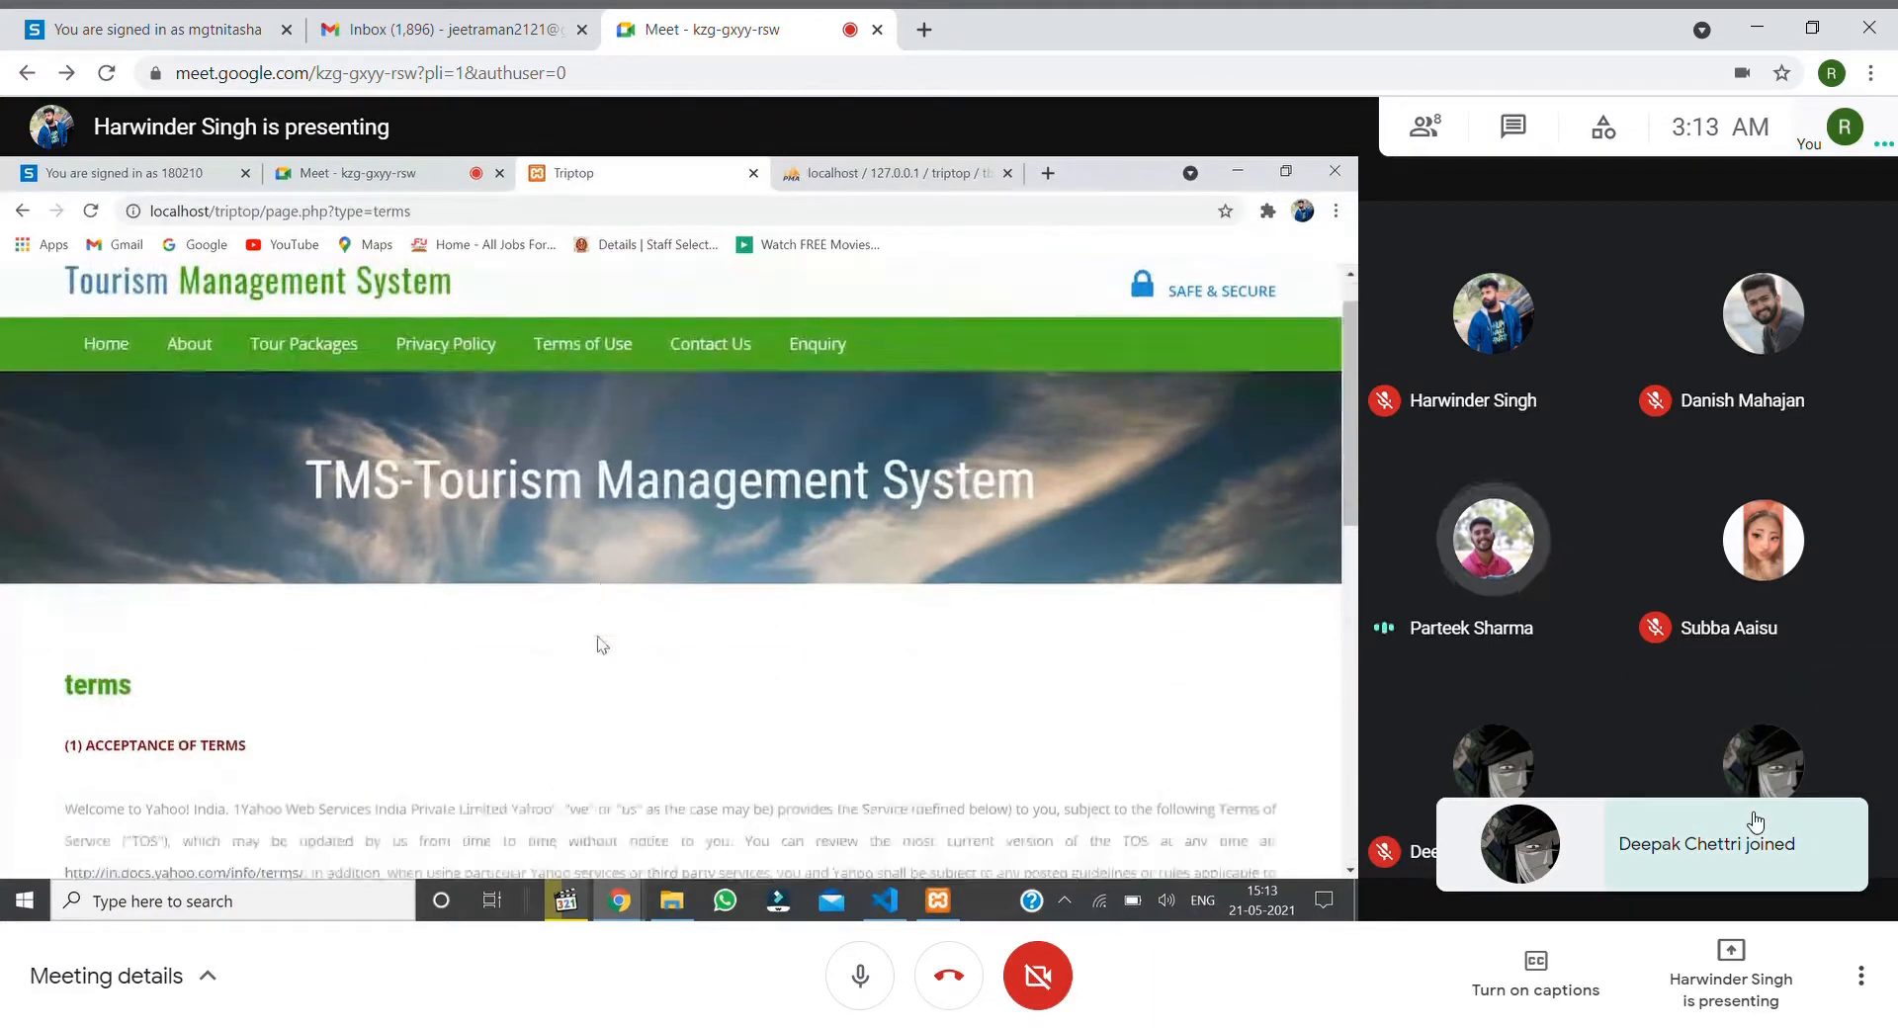
scroll("up", 3)
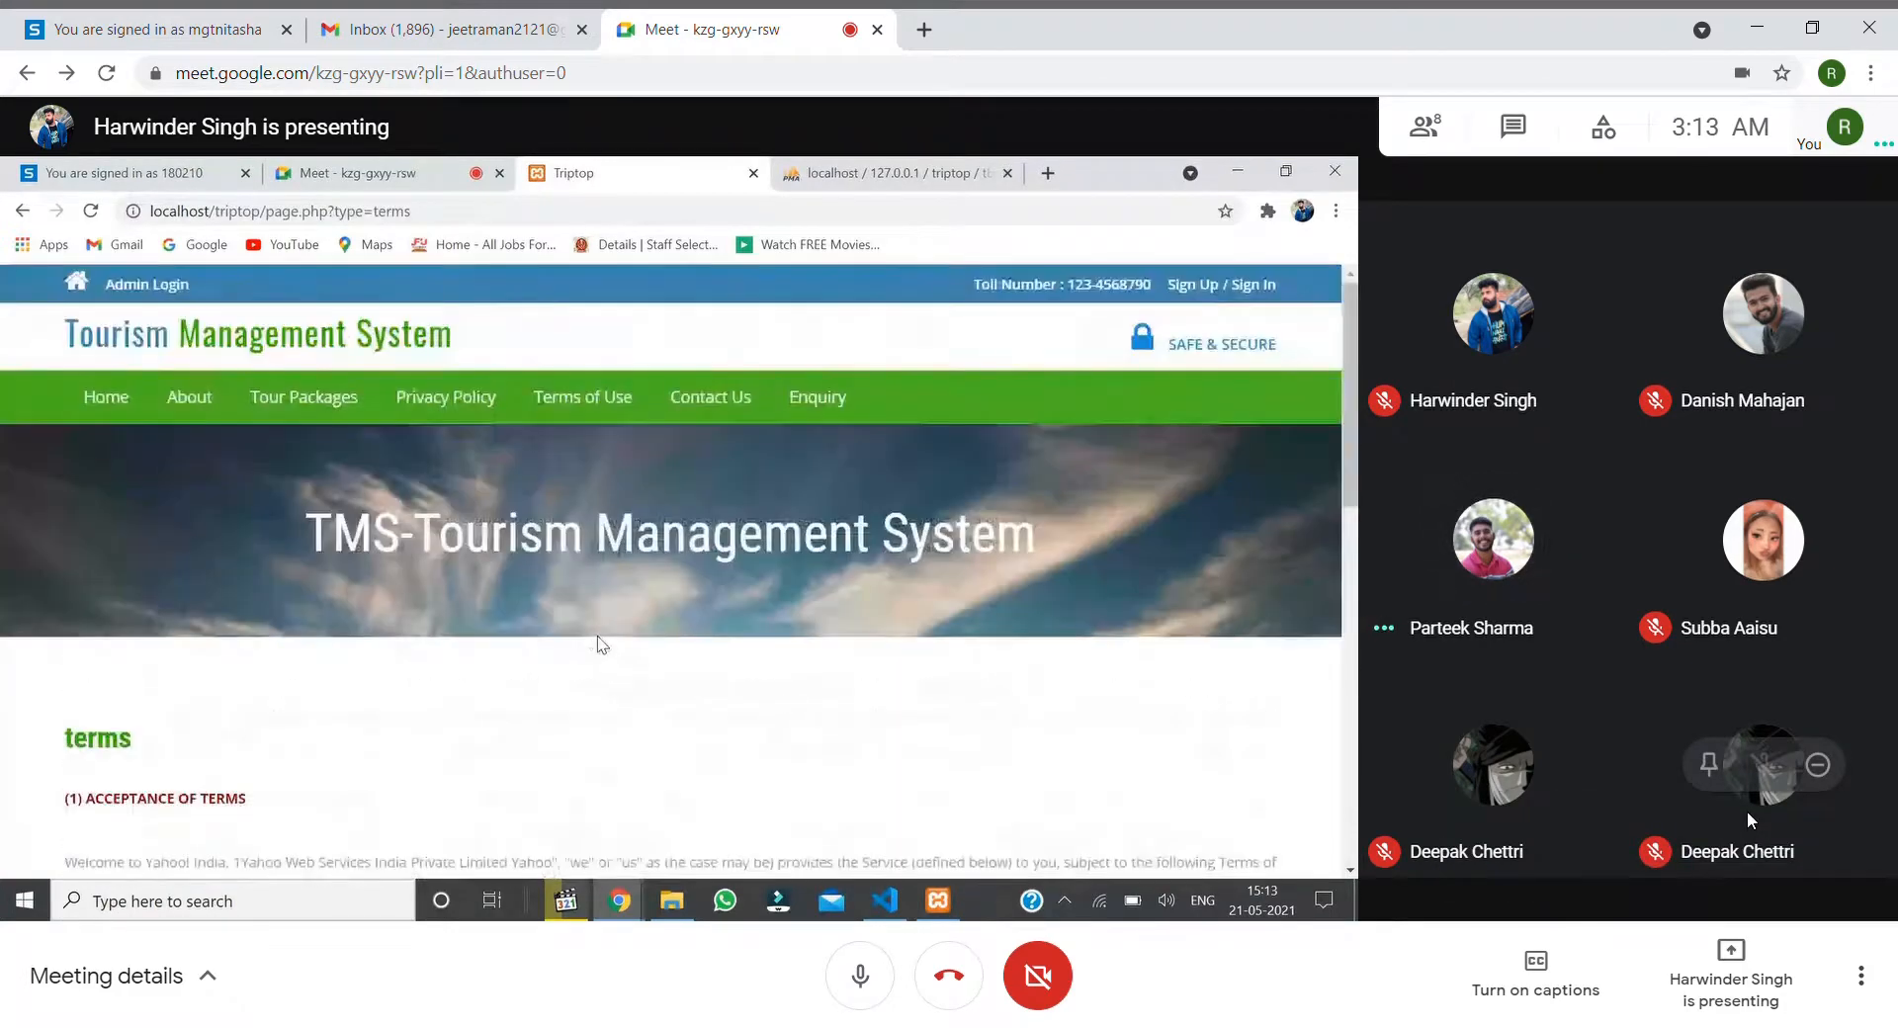
mouse_move(711, 396)
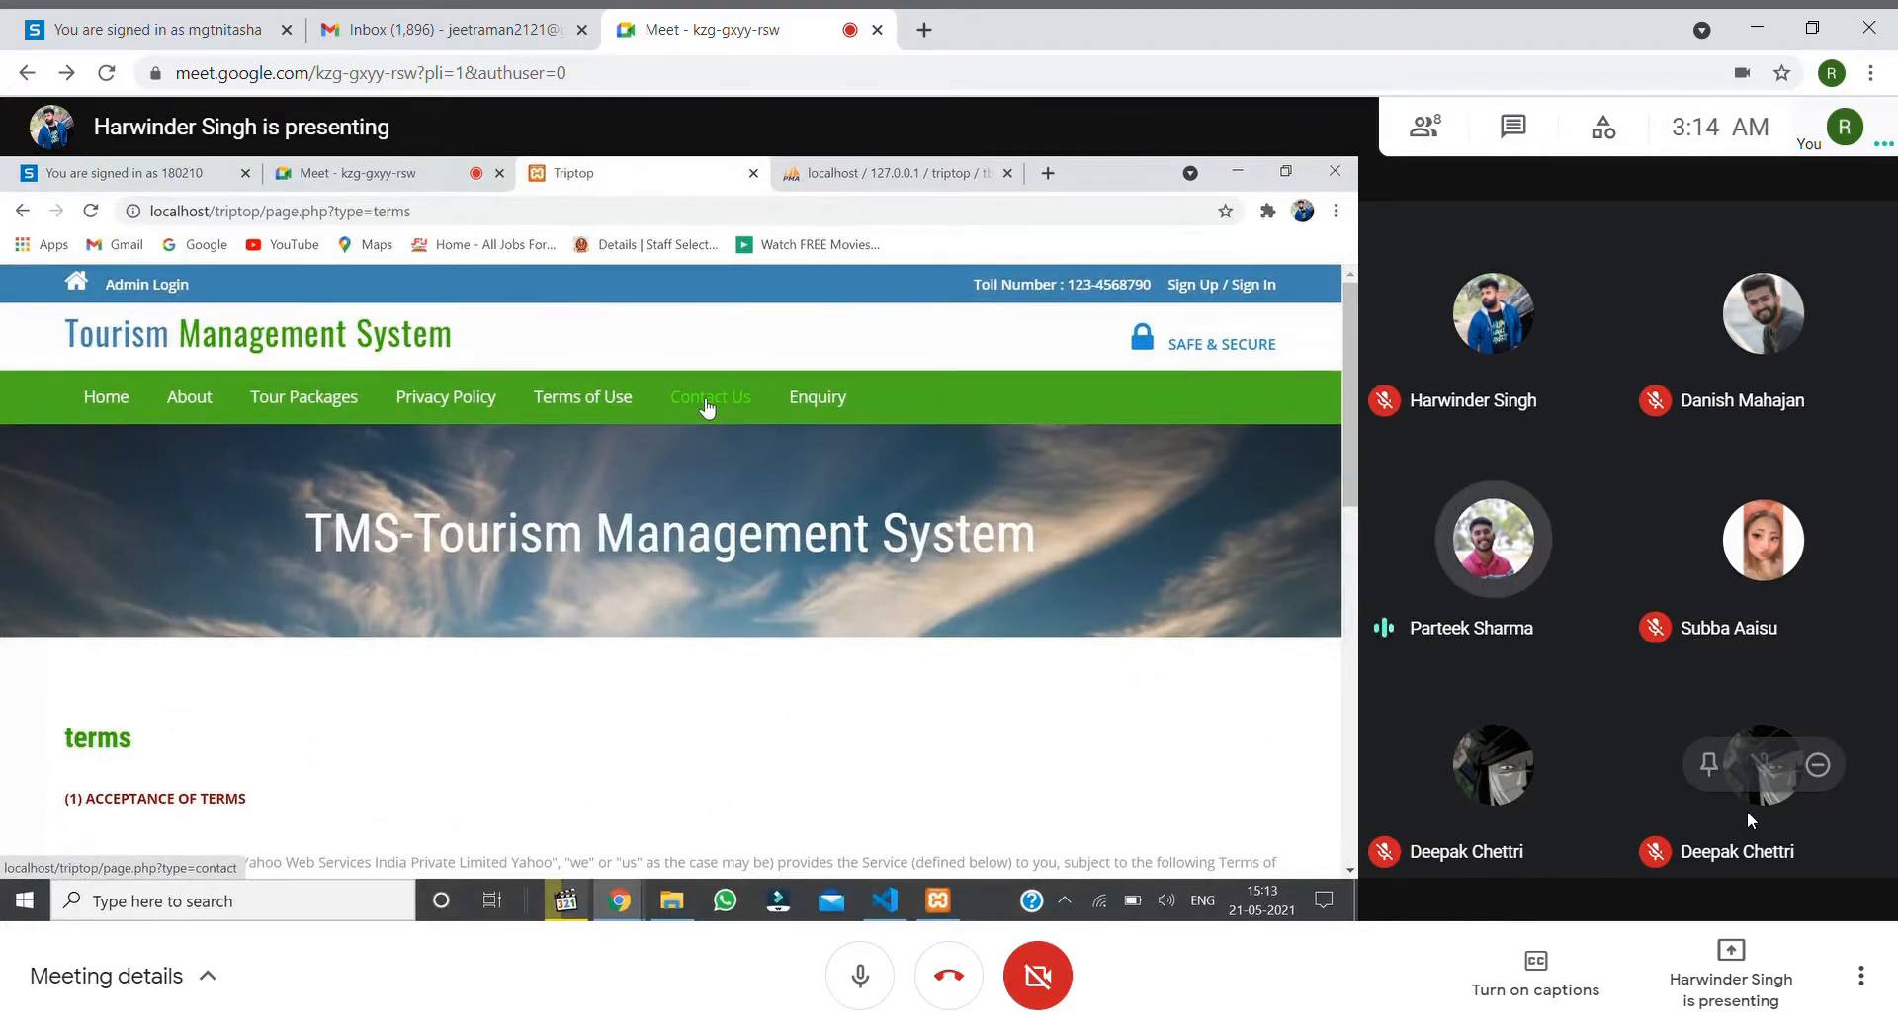
View the Contact Us address page down to the footer, then go to Enquiry.
left_click(711, 398)
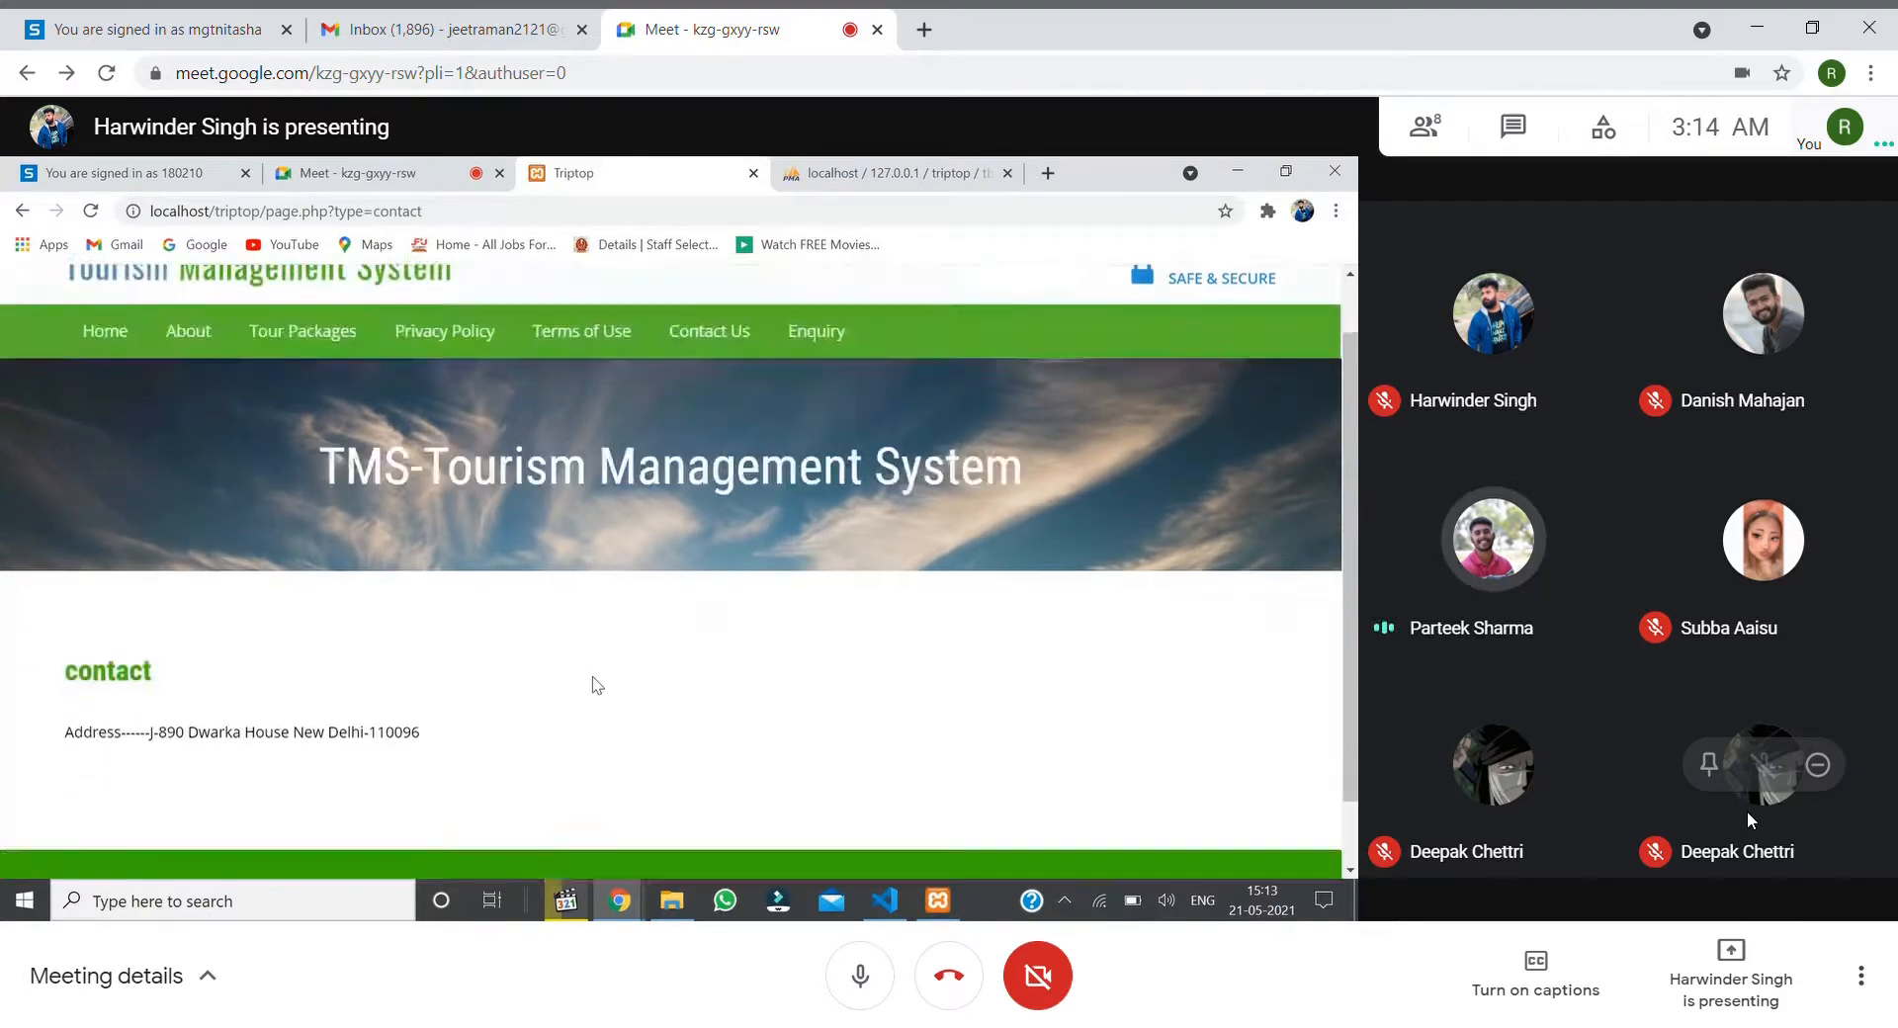
scroll("down", 3)
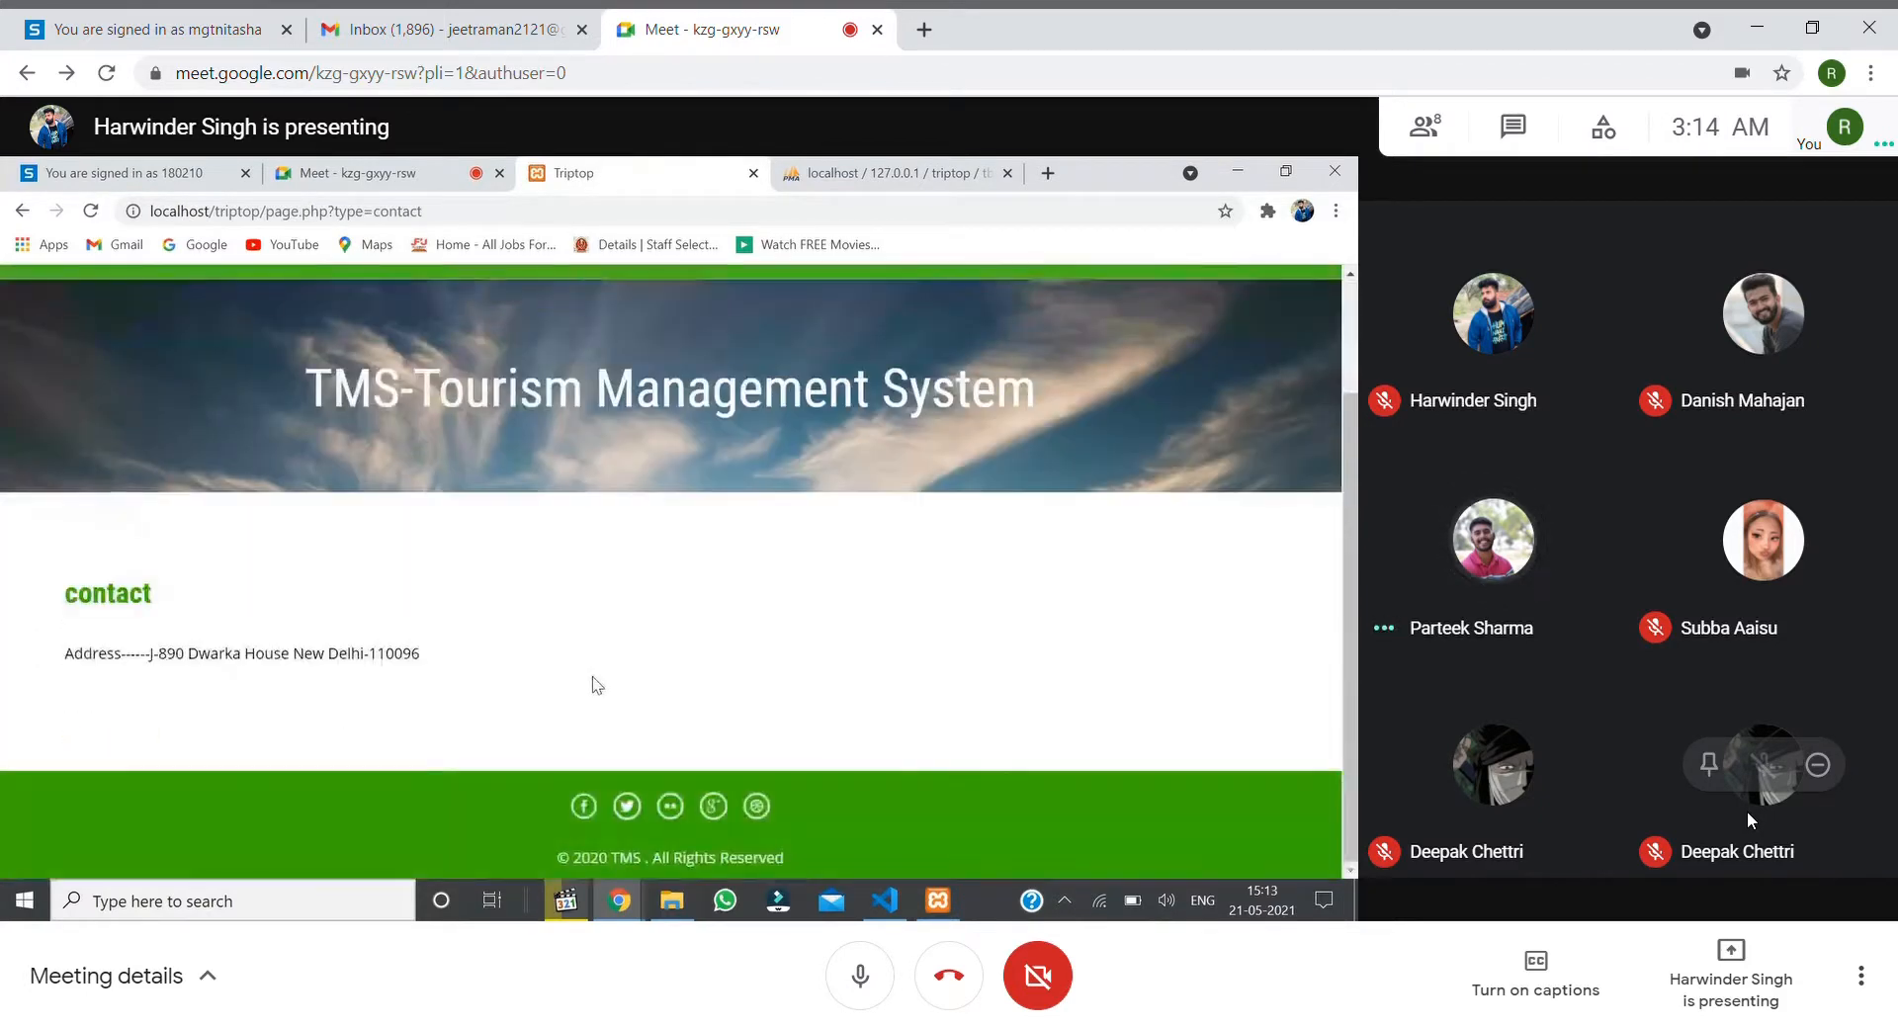
scroll("up", 3)
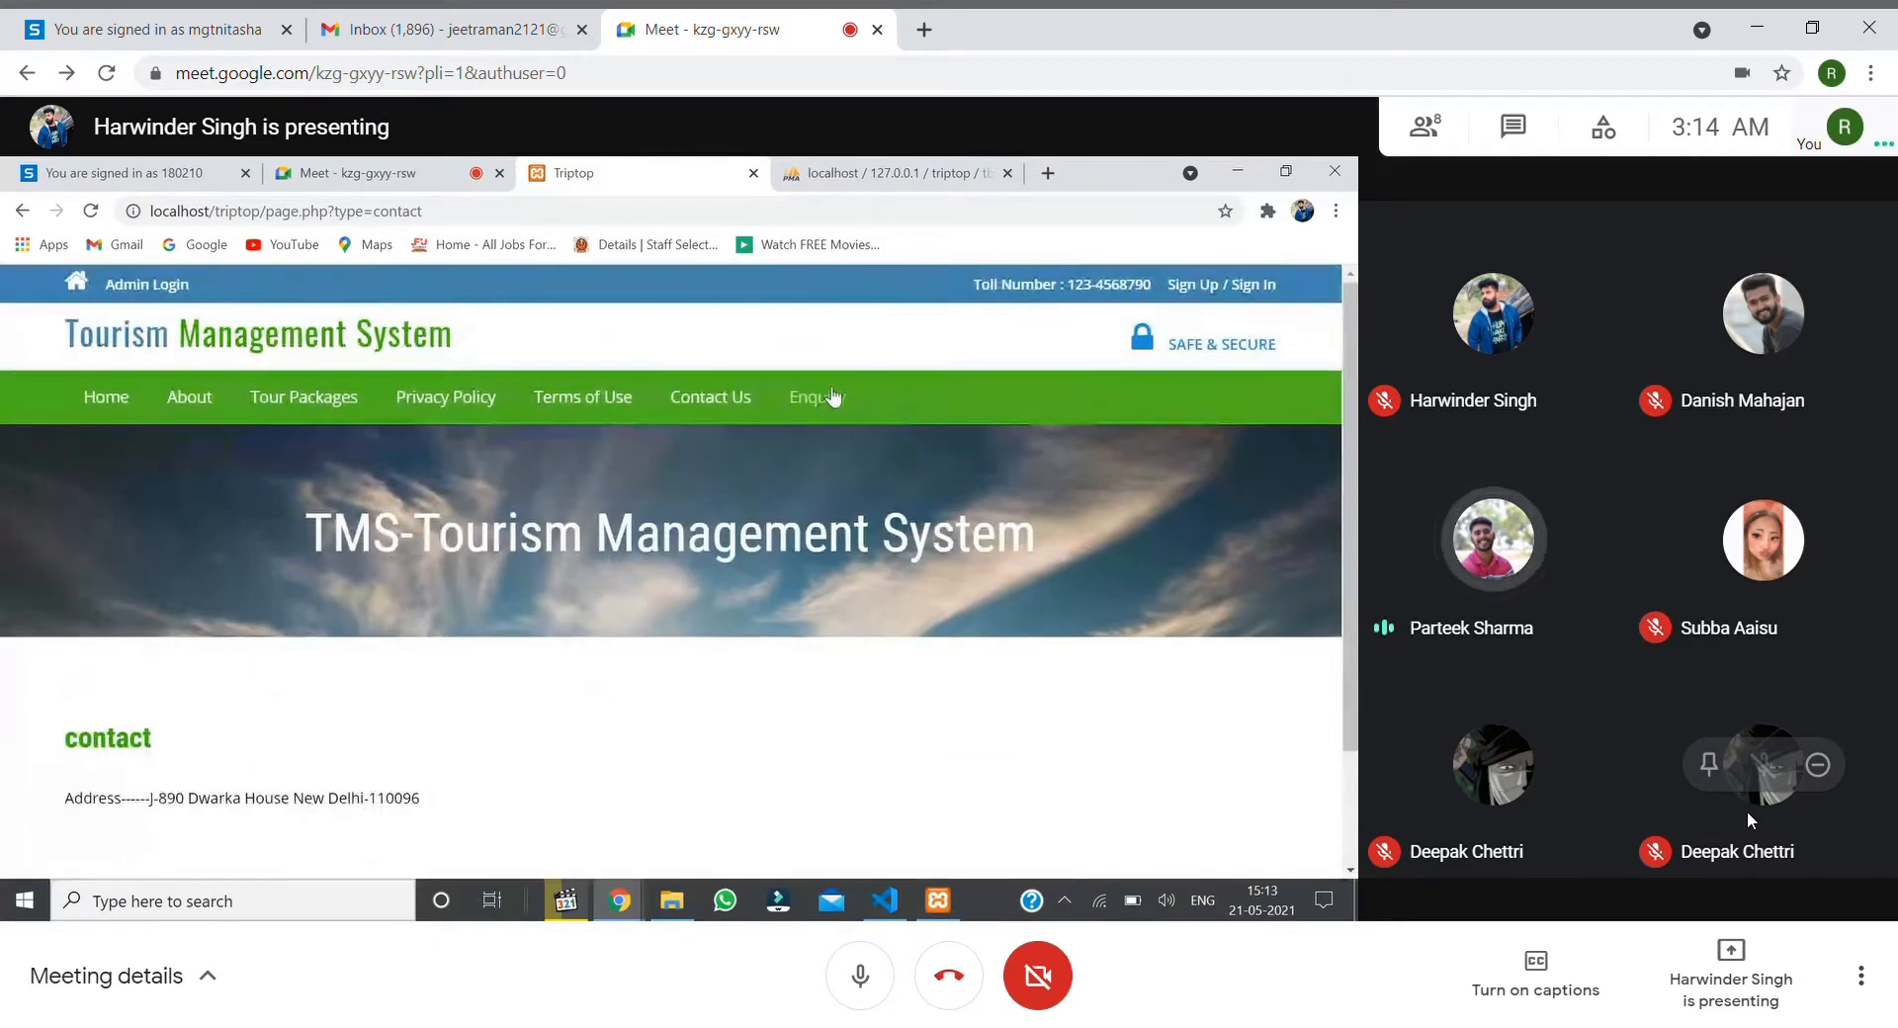
left_click(809, 396)
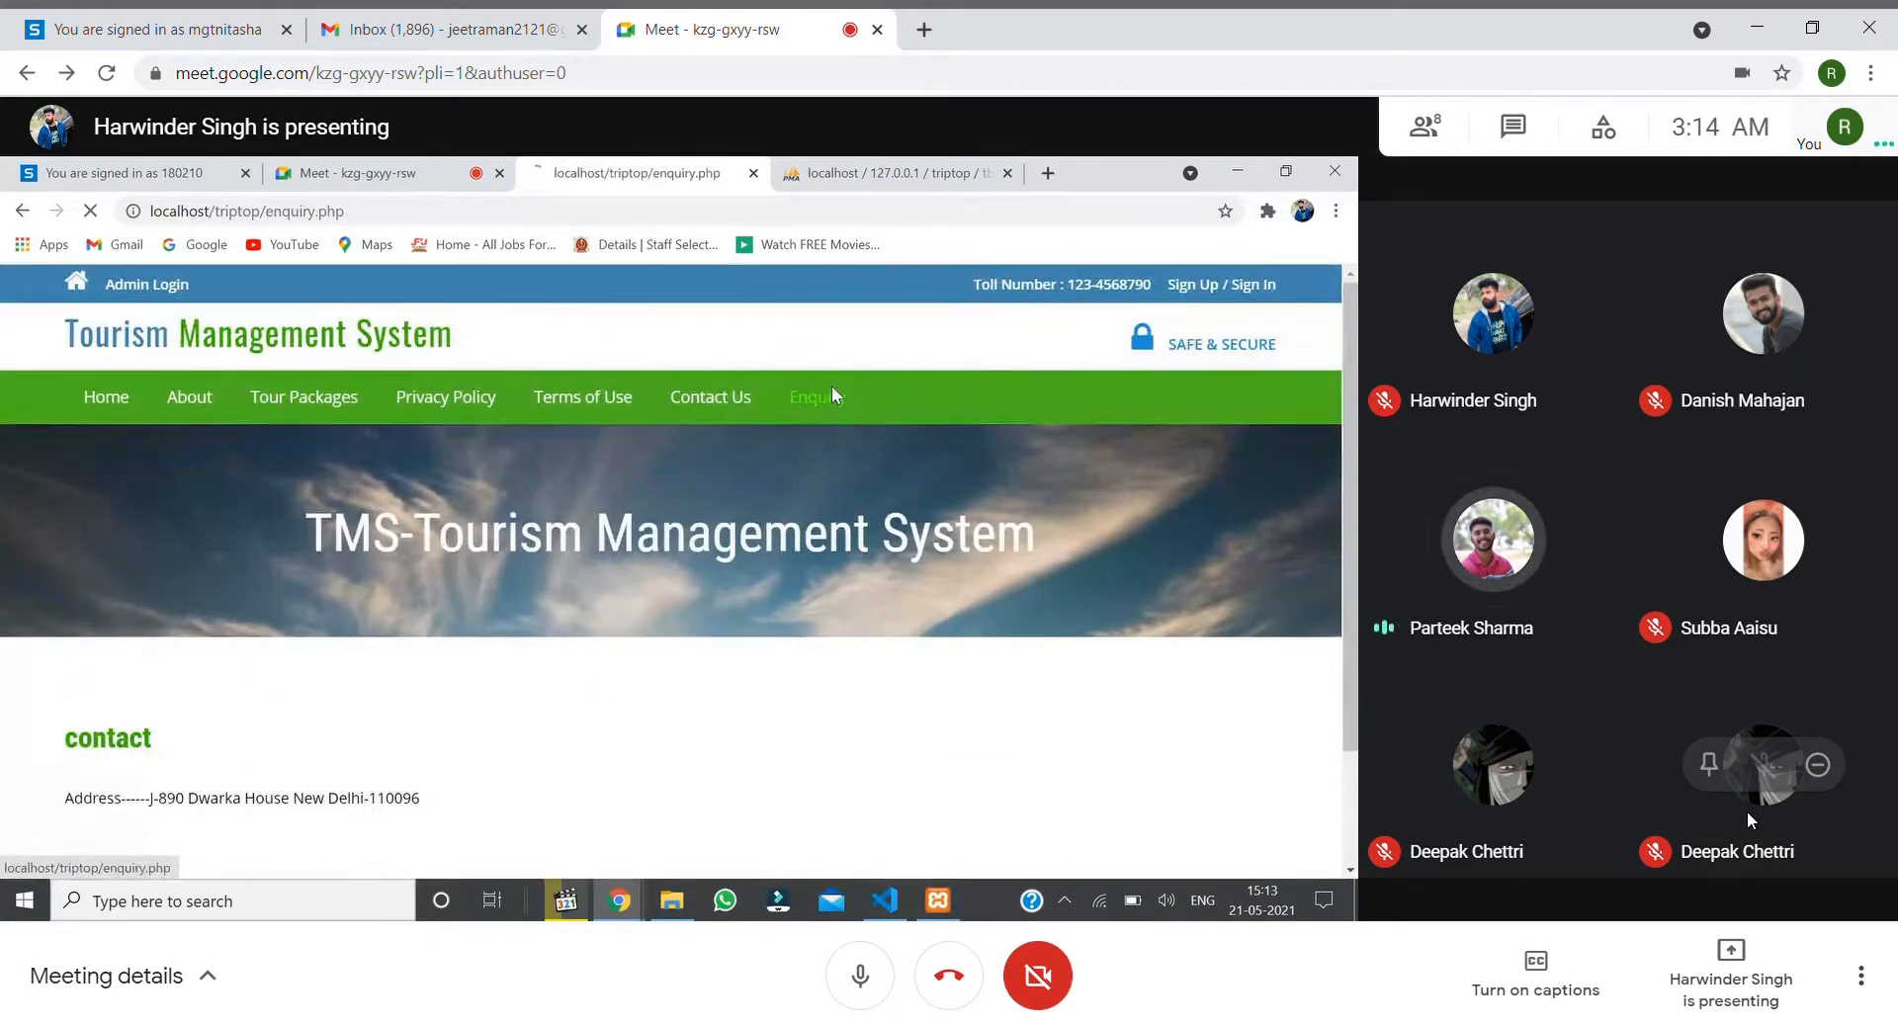
Scroll the Enquiry form, then open and close the Sign Up / Sign In popup.
left_click(814, 396)
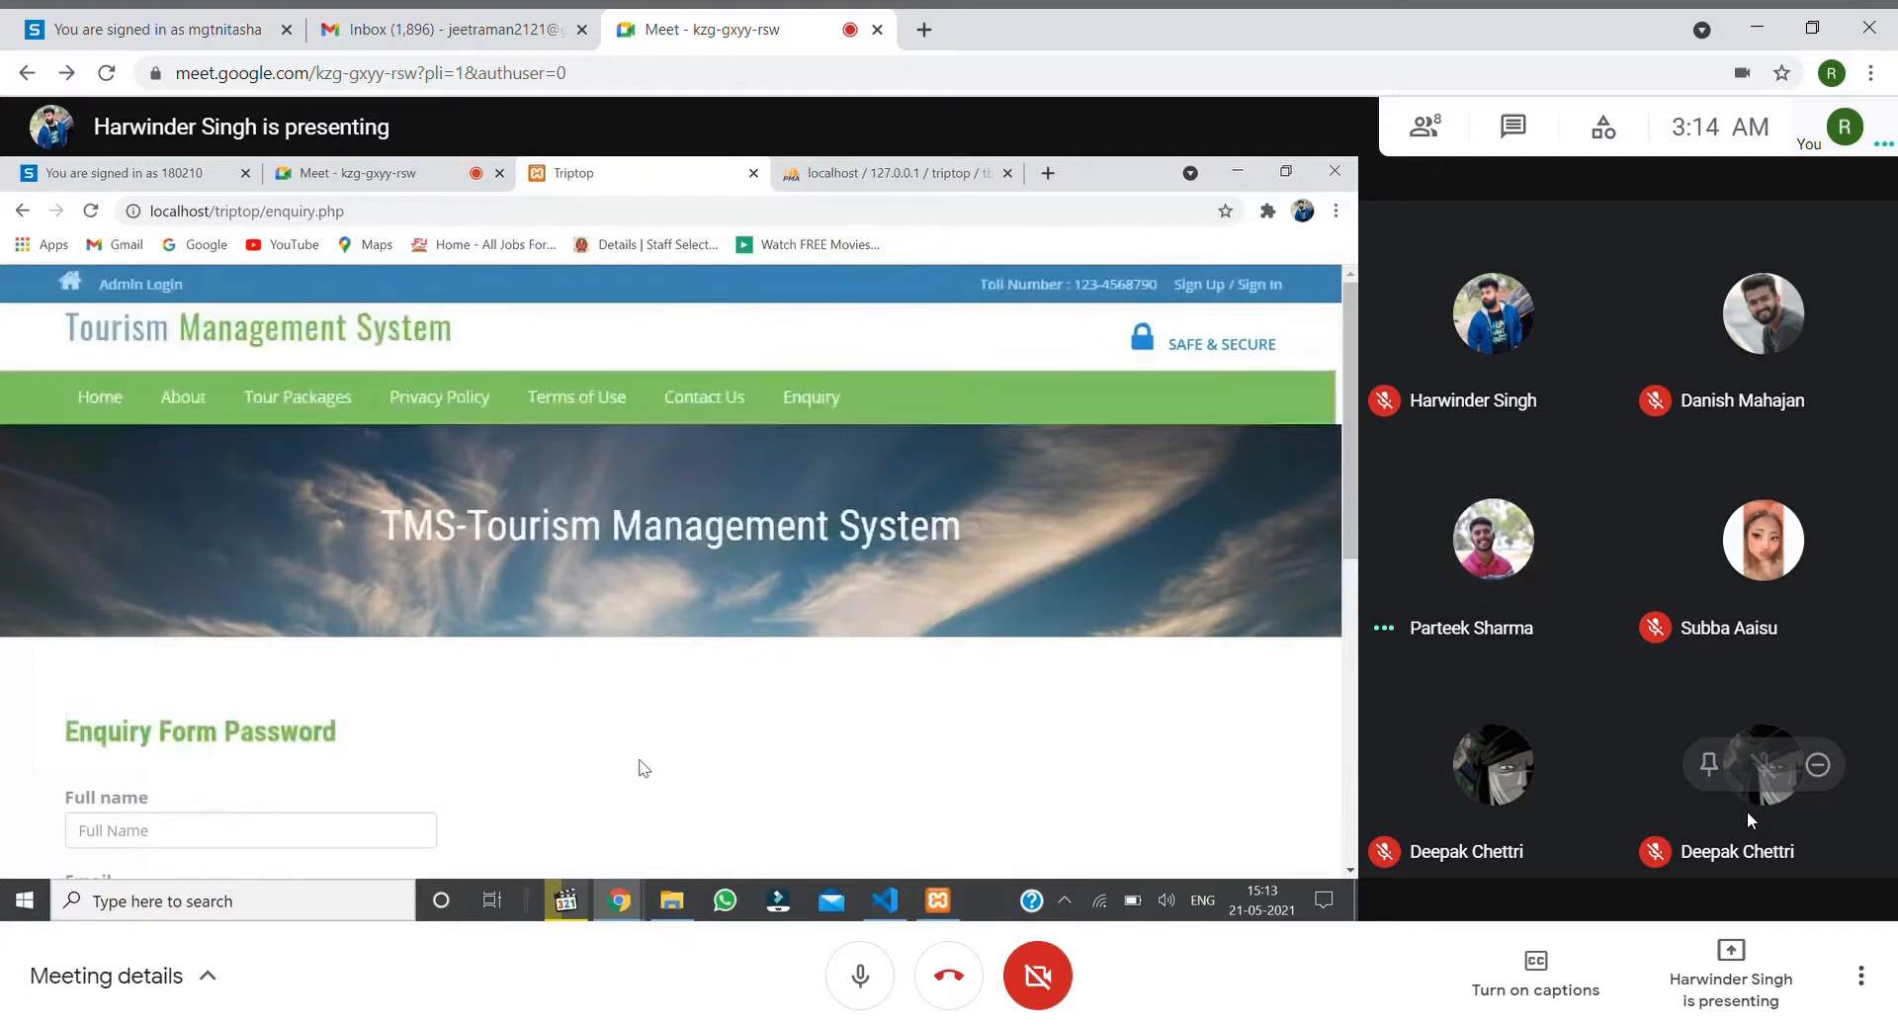
scroll("down", 3)
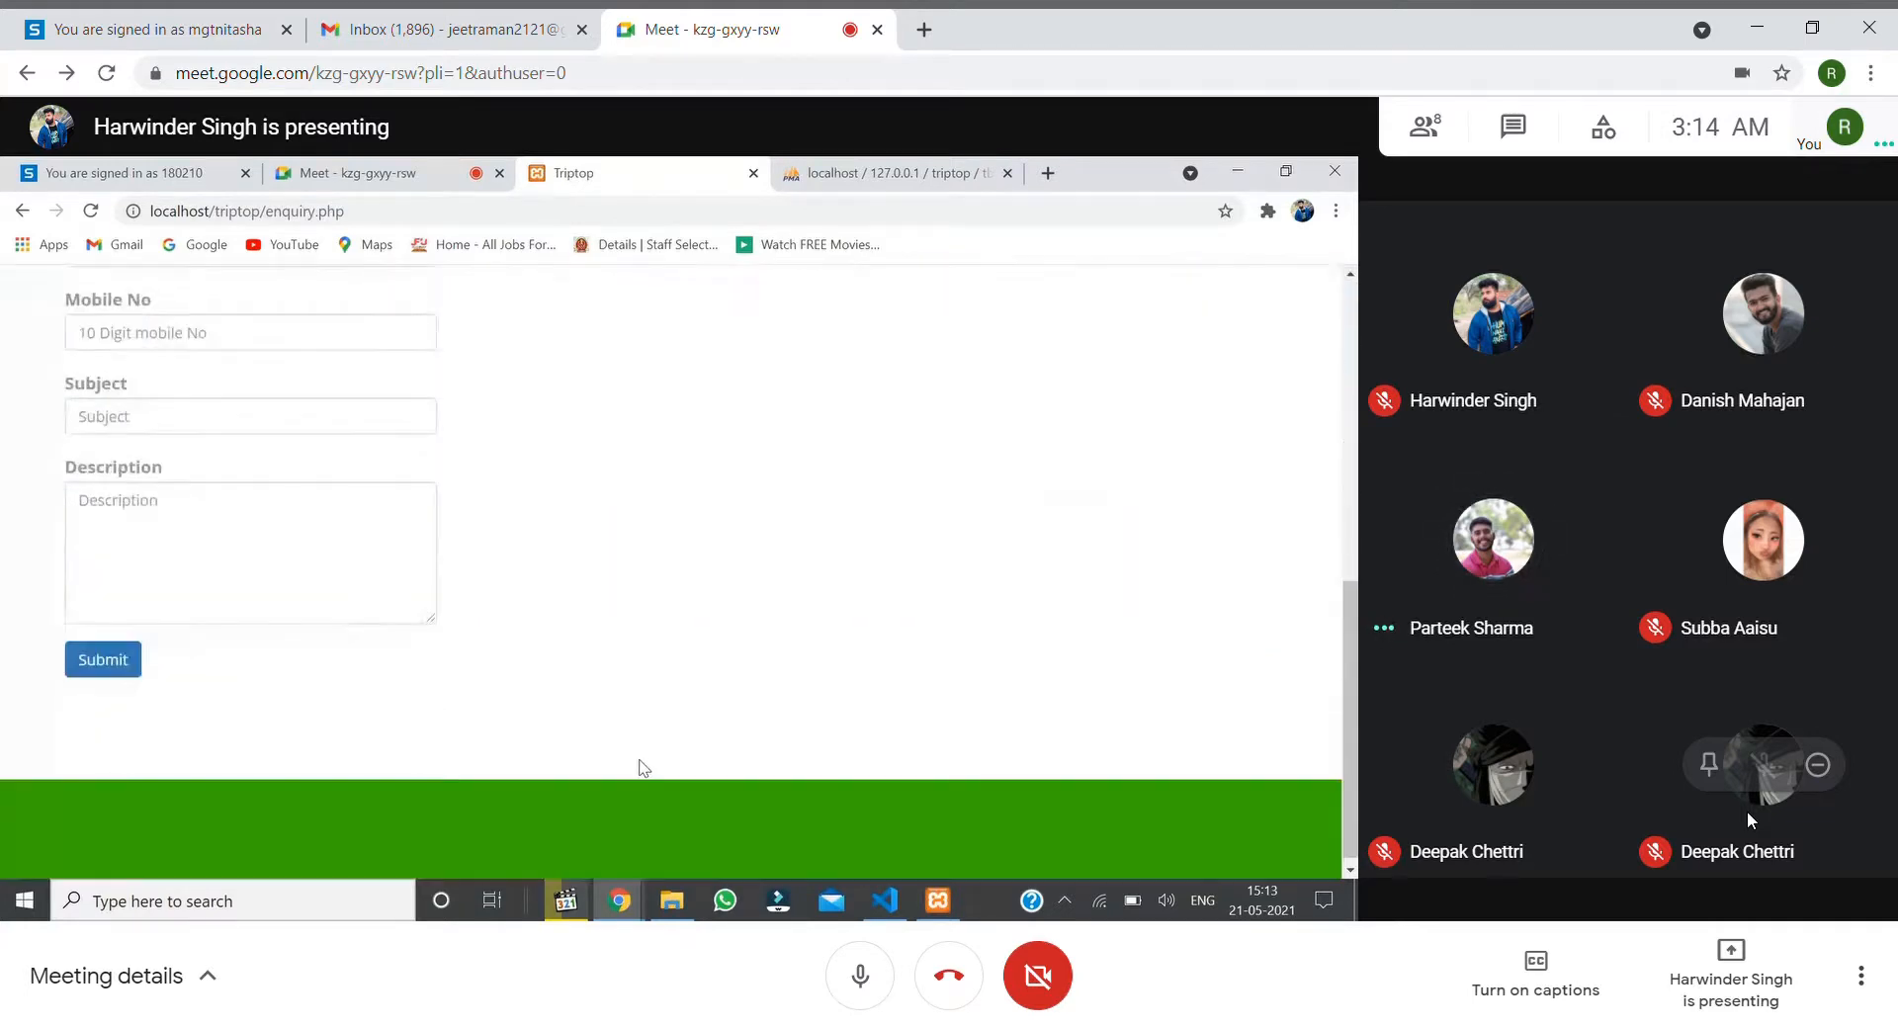
scroll("up", 3)
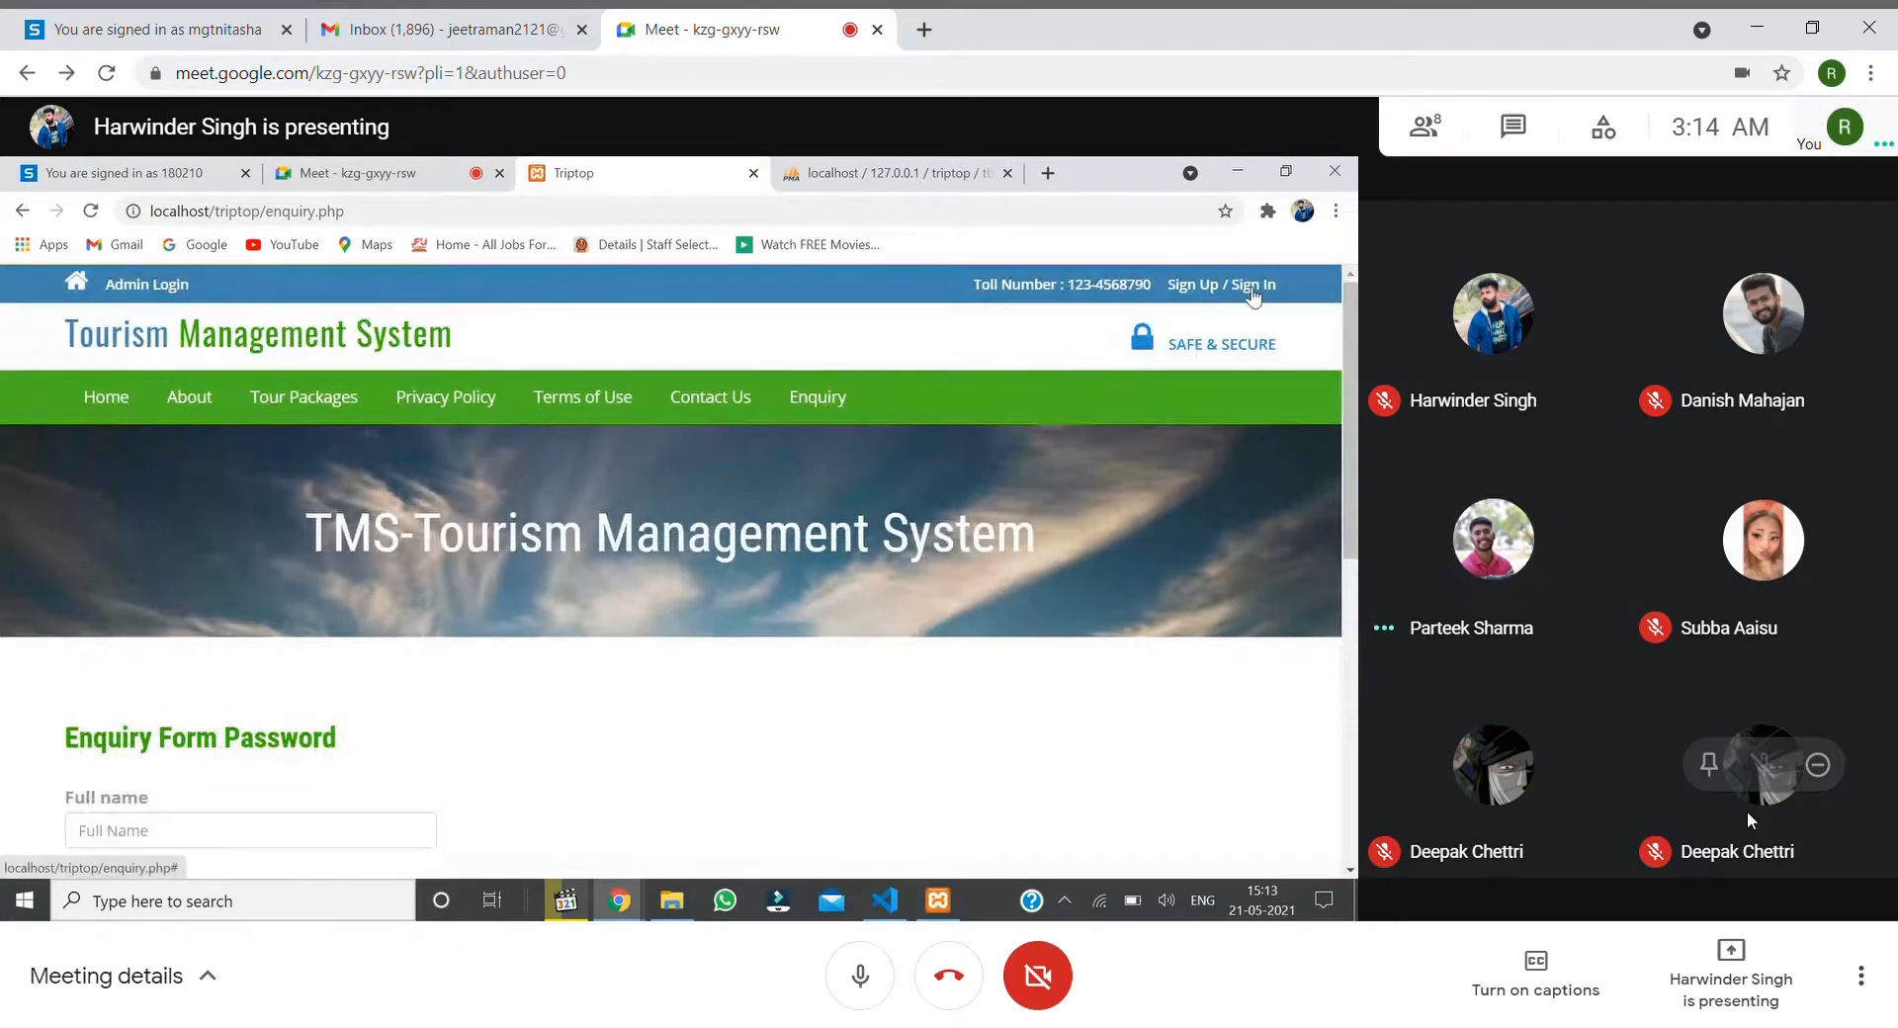
left_click(1251, 284)
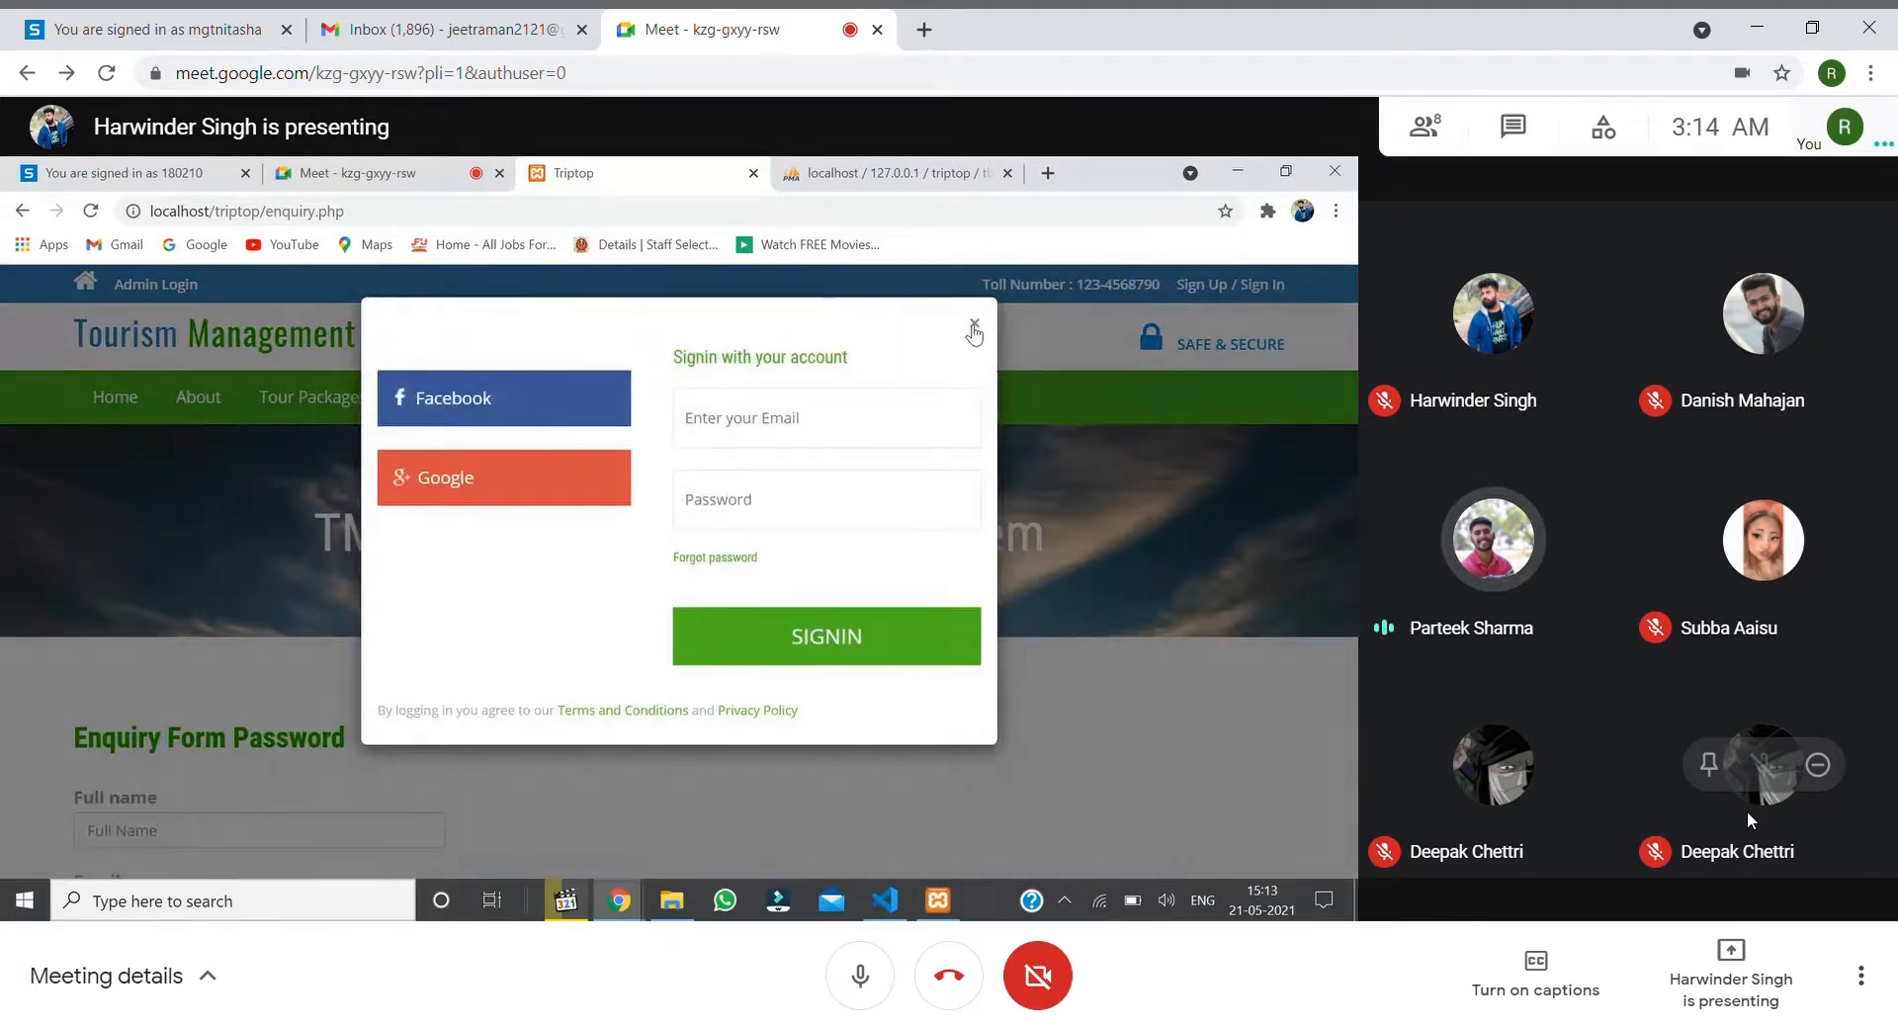
left_click(146, 284)
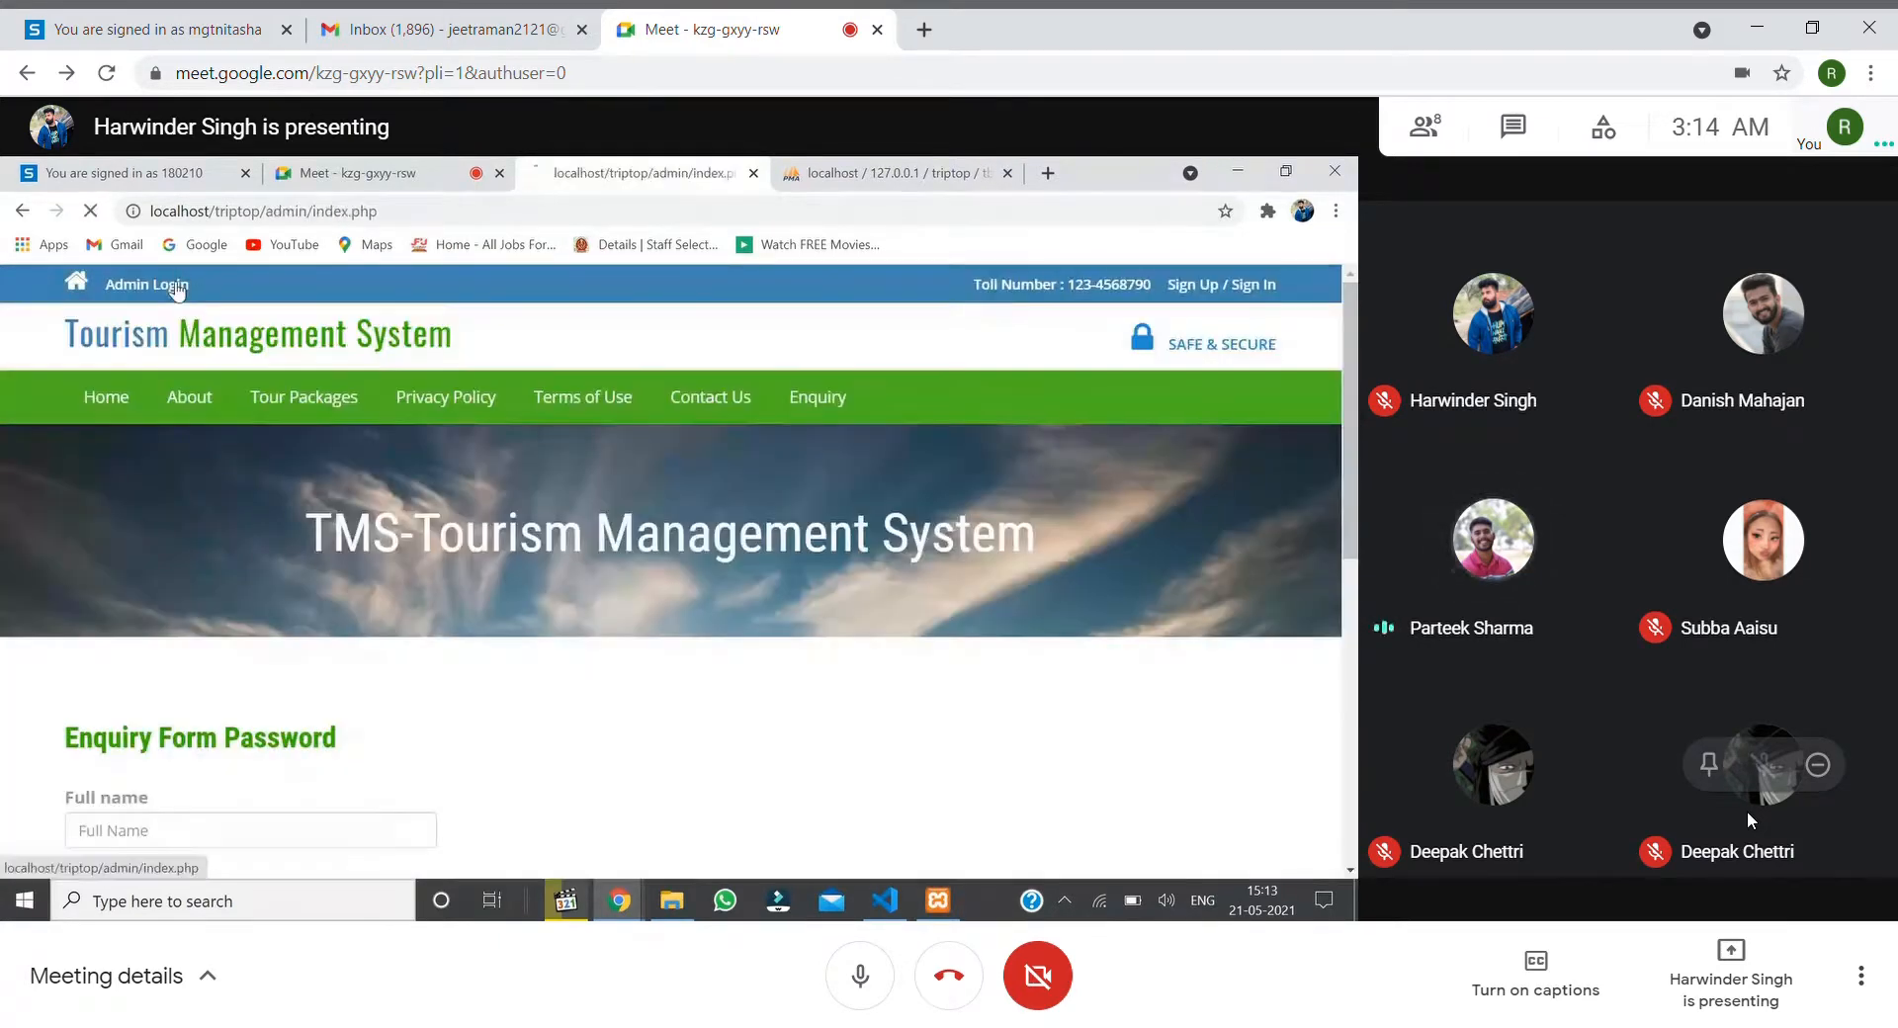